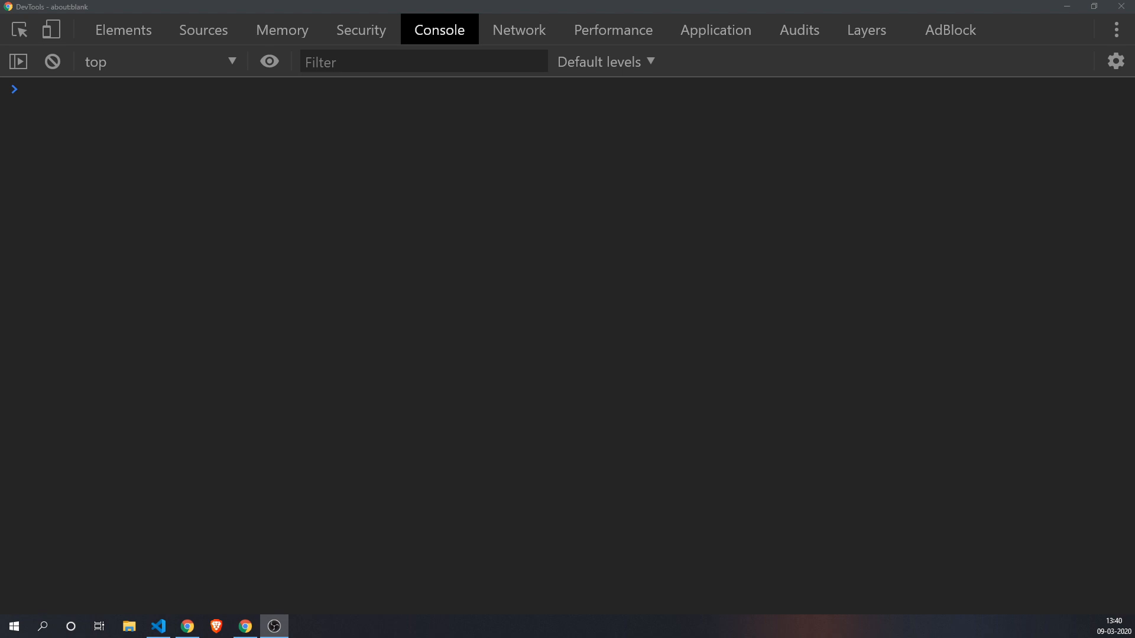
Switch to VS Code showing testvarlet.js with the withVar and withLet functions.
click(157, 626)
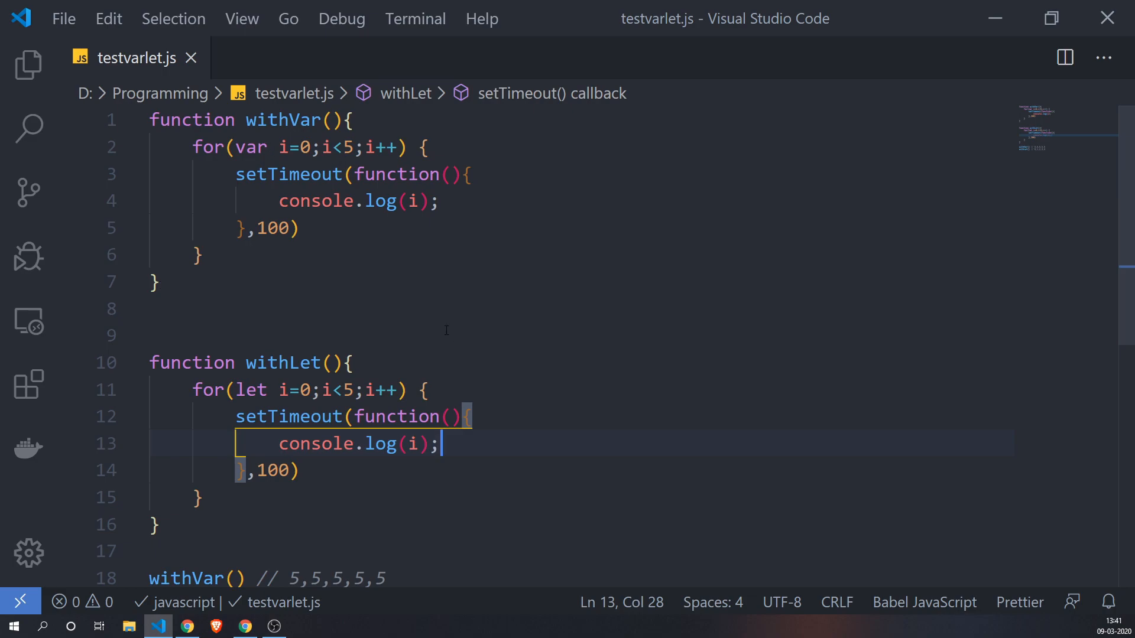
mouse_move(453, 335)
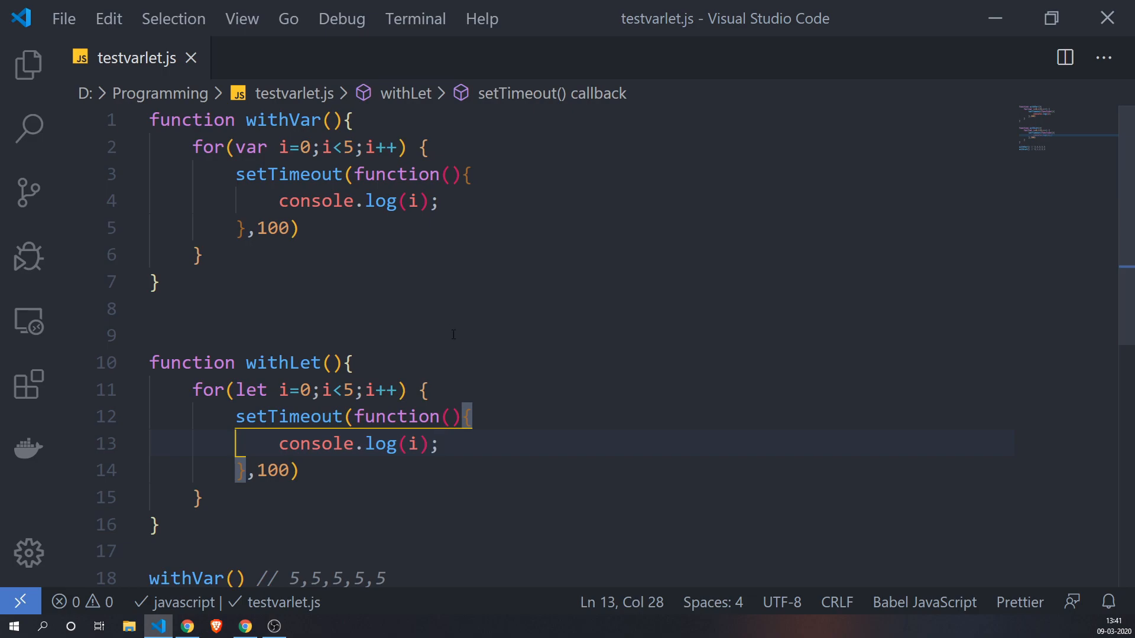
mouse_move(422, 288)
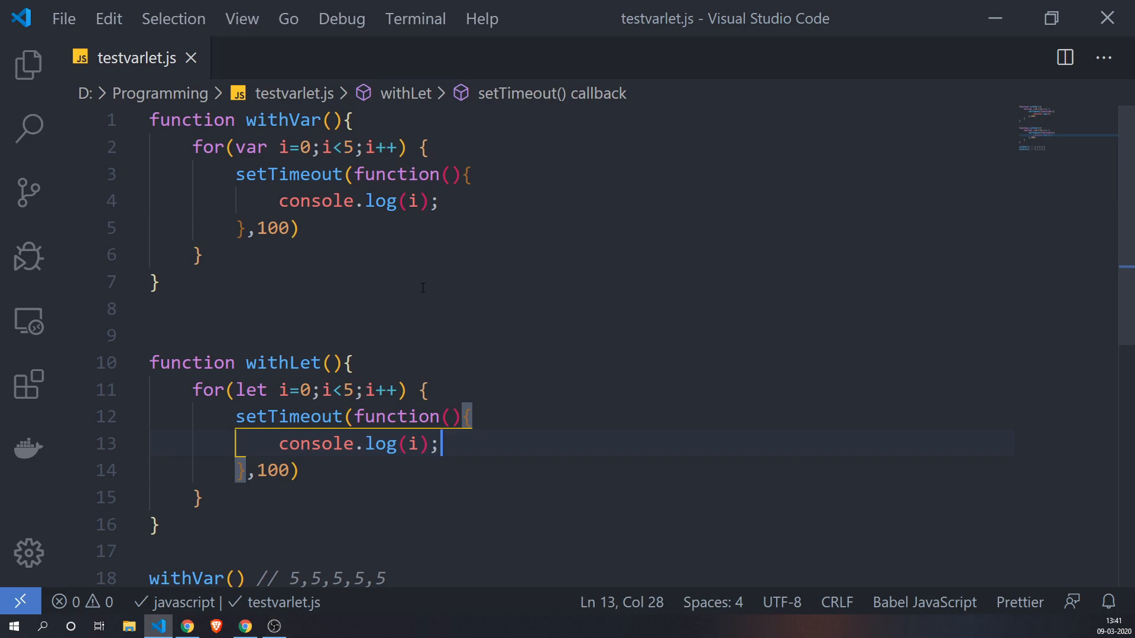
mouse_move(472, 243)
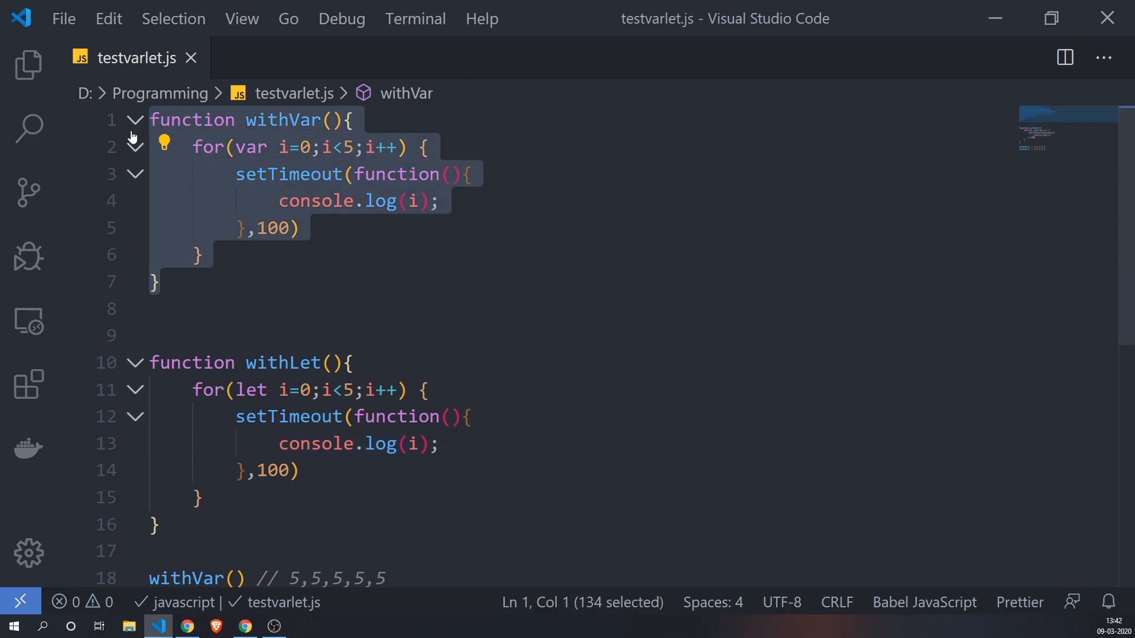
Define withVar in the browser console and run withVar(), logging 5 five times.
click(245, 627)
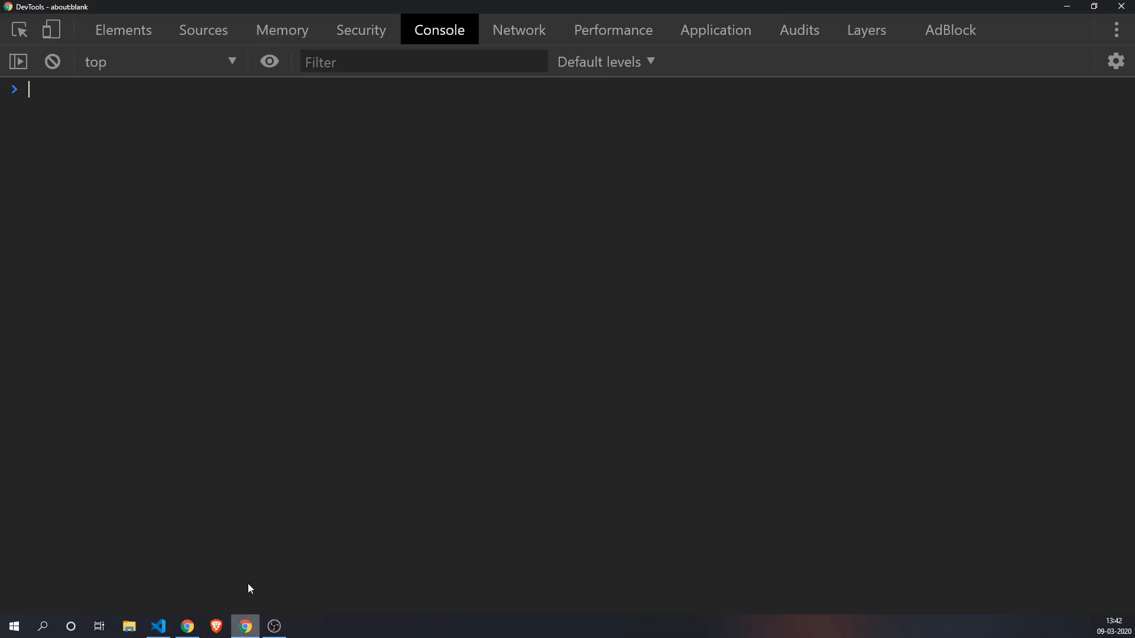
text(function withVar(){)
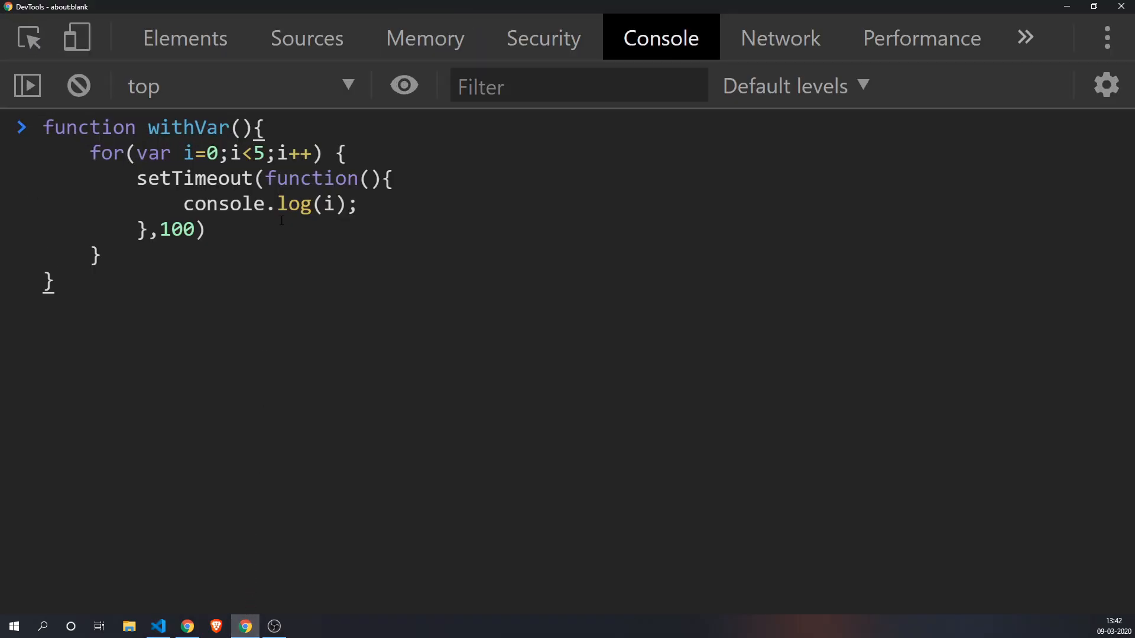
key(Enter)
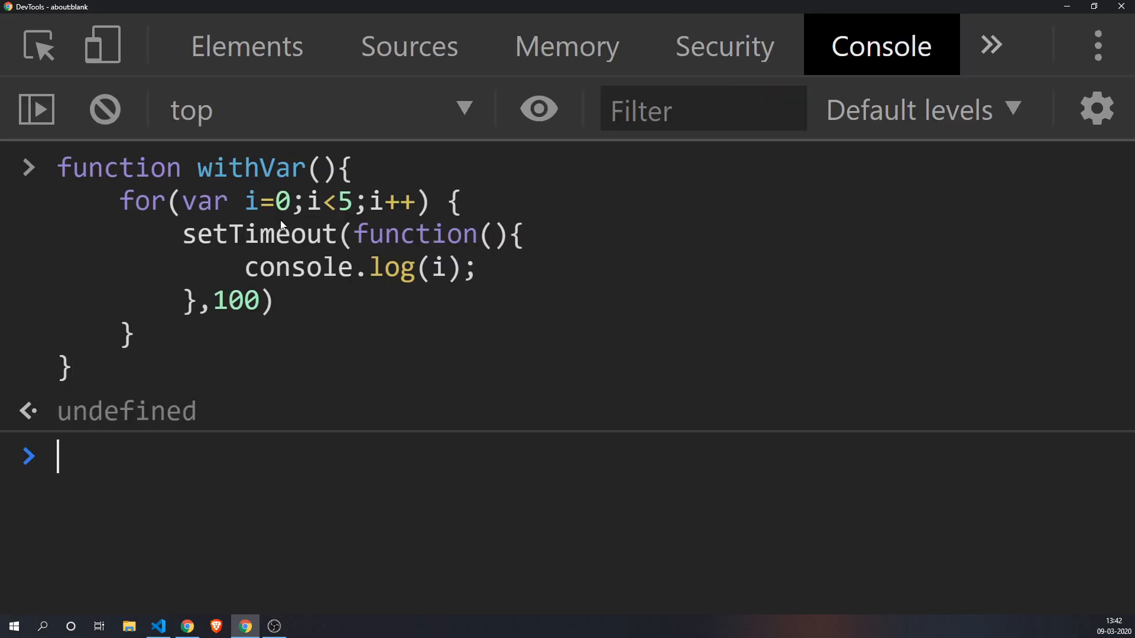
text(withVar())
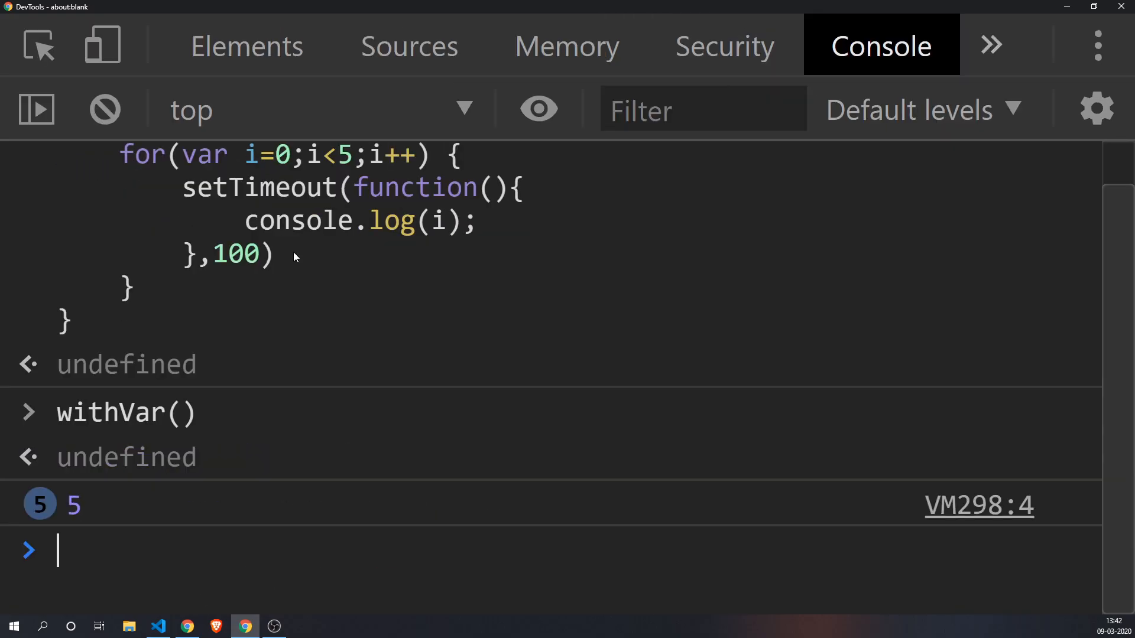
mouse_move(113, 514)
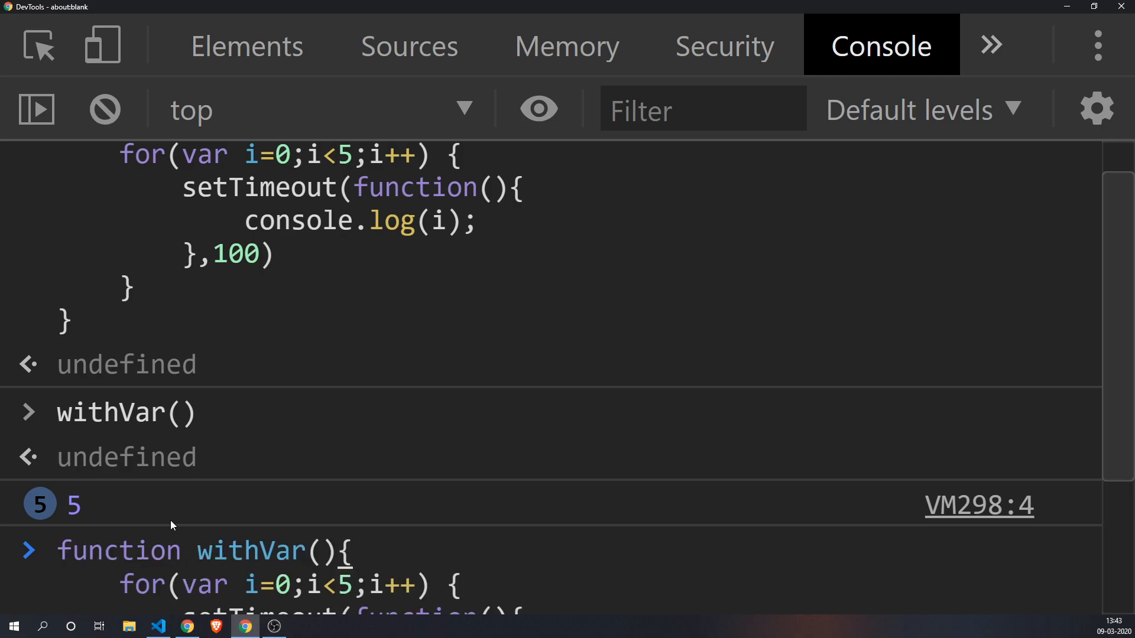
Redefine withVar with a debugger; statement inside the setTimeout callback.
scroll(down, 3)
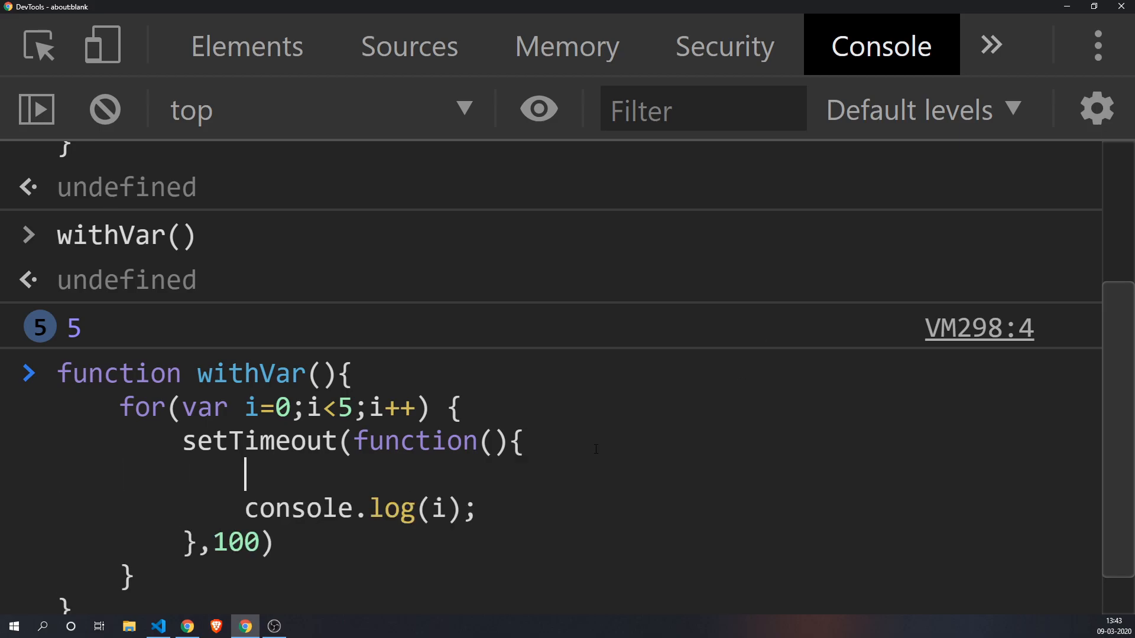
text(debugger)
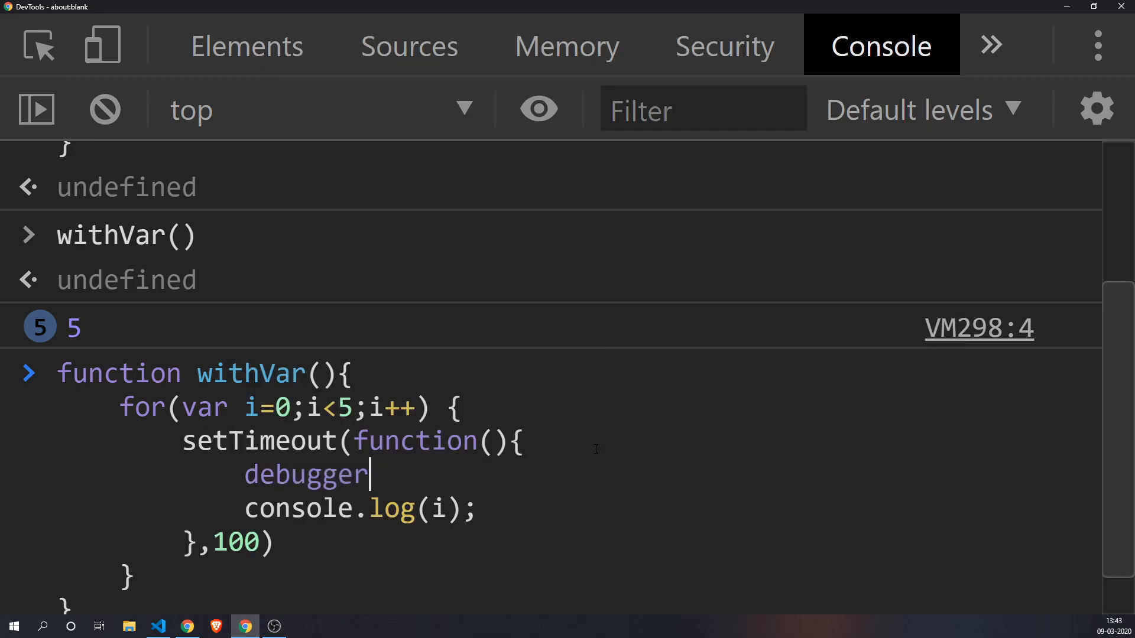
text(;)
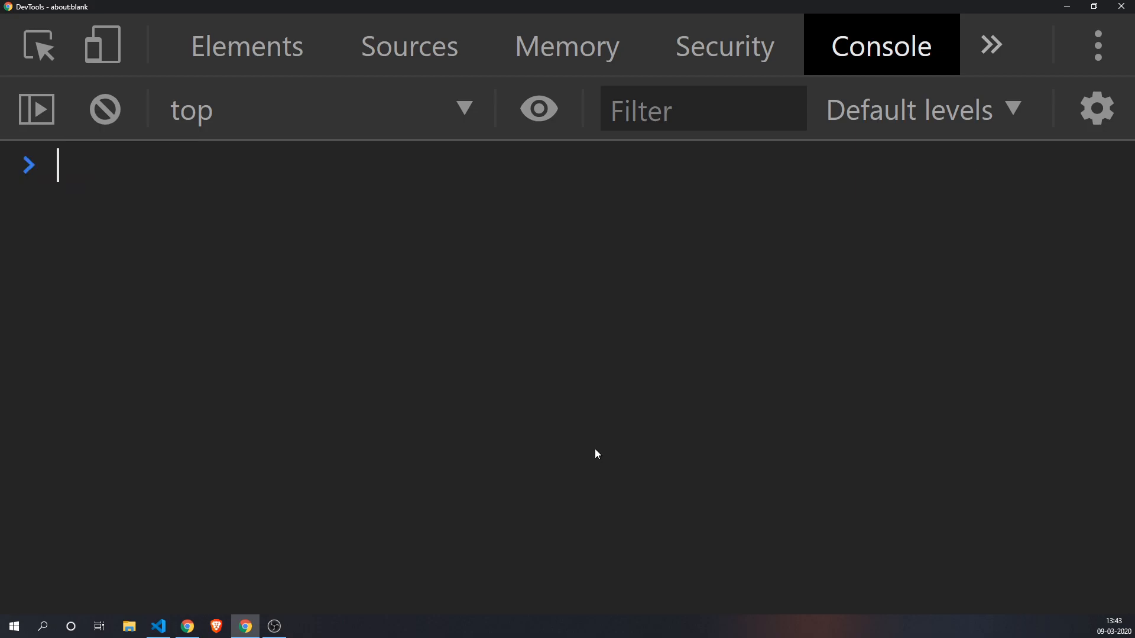
Pause on debugger in withVar's timeout callback and confirm i is already 5.
click(409, 46)
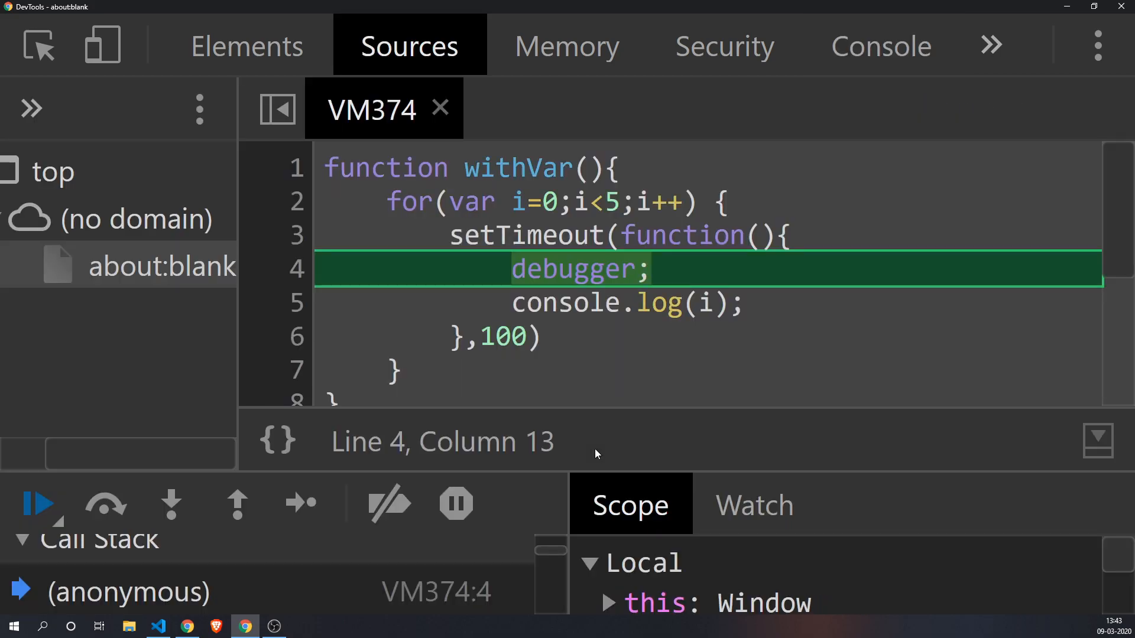
mouse_move(415, 467)
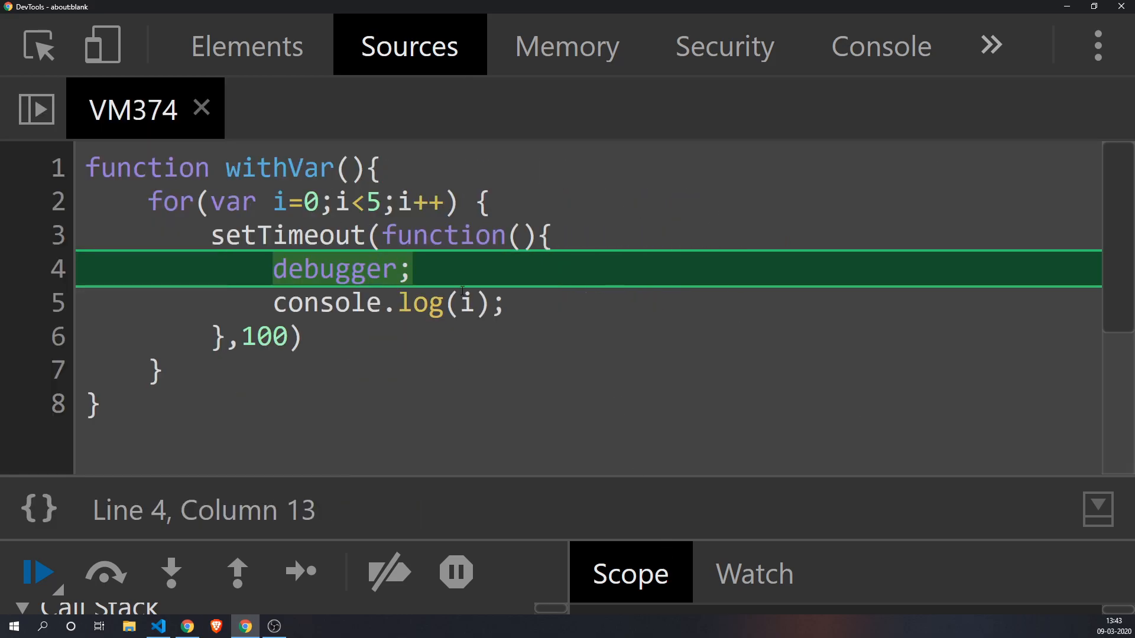
mouse_move(468, 303)
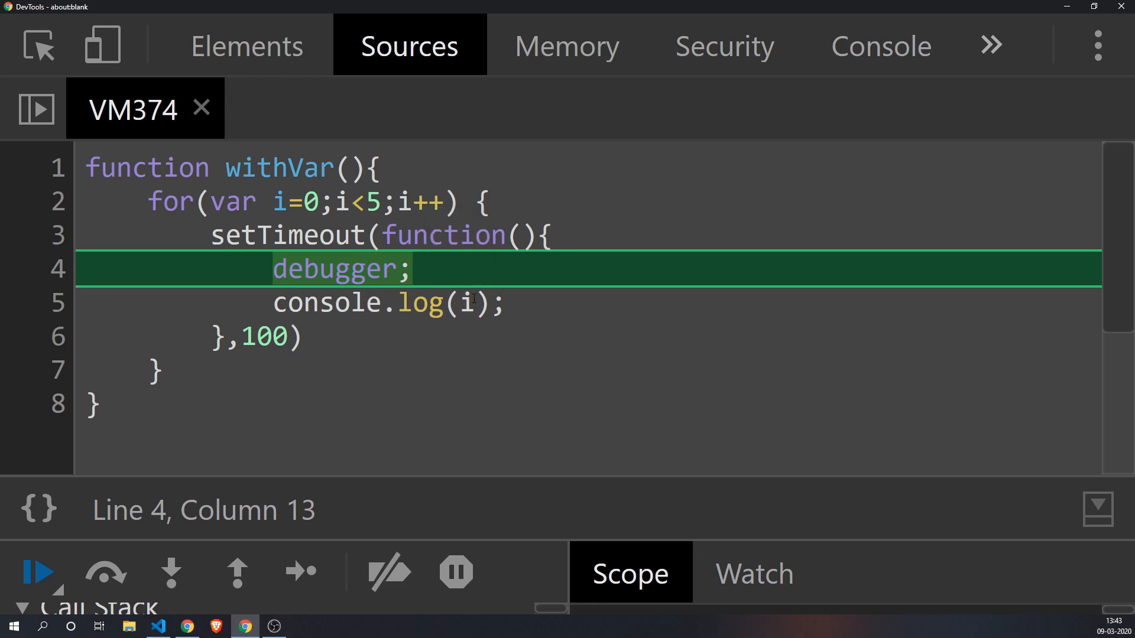
mouse_move(468, 304)
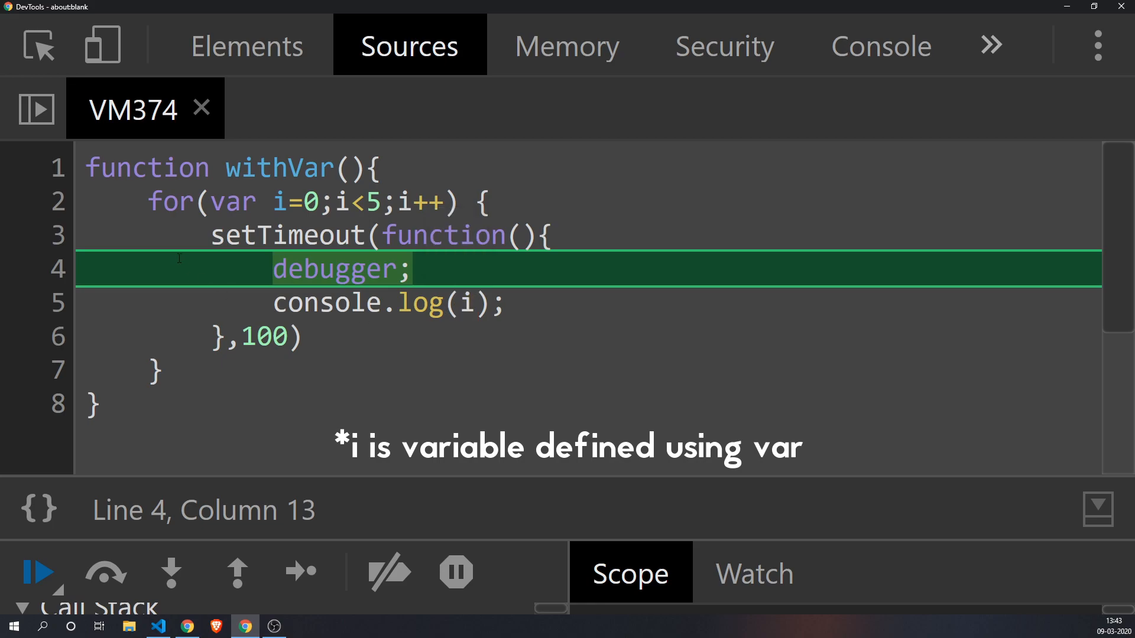
mouse_move(279, 201)
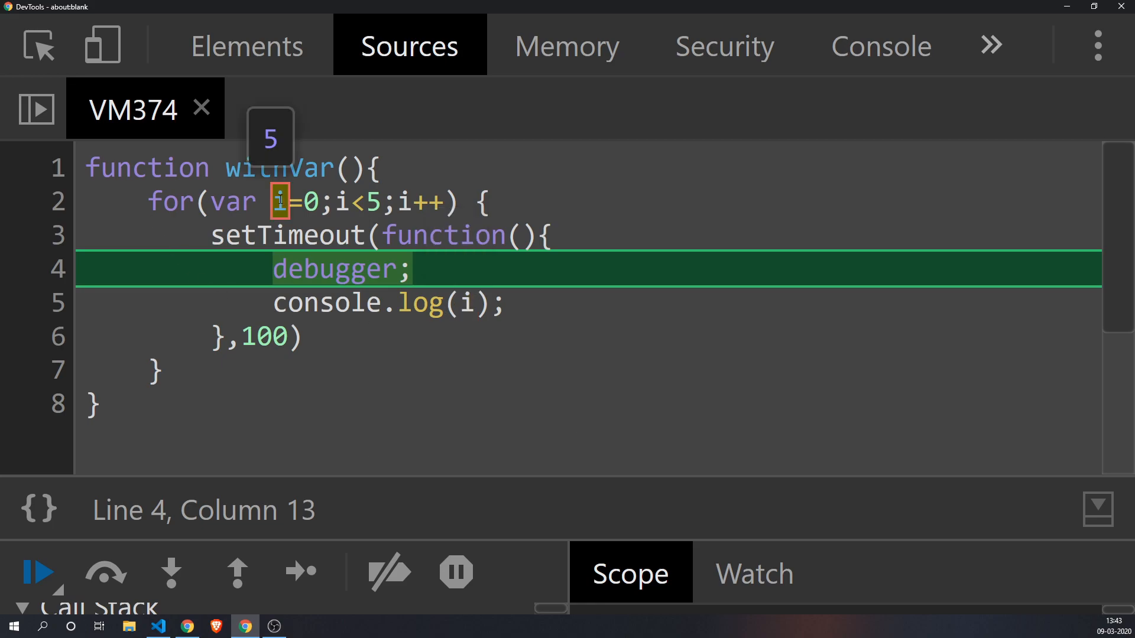
mouse_move(404, 202)
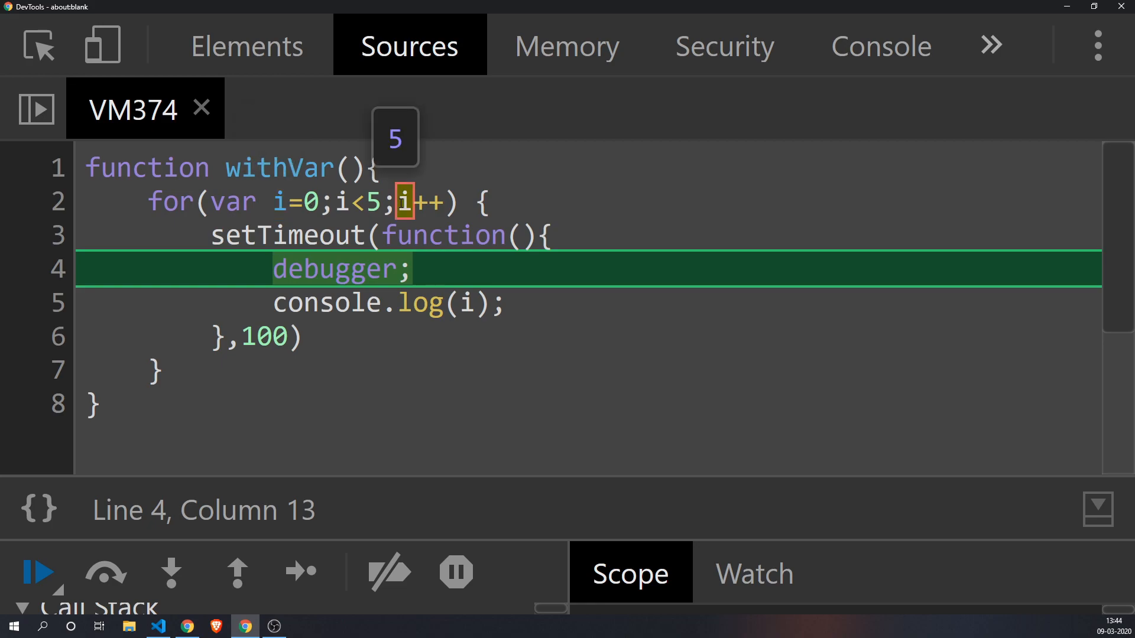
mouse_move(298, 234)
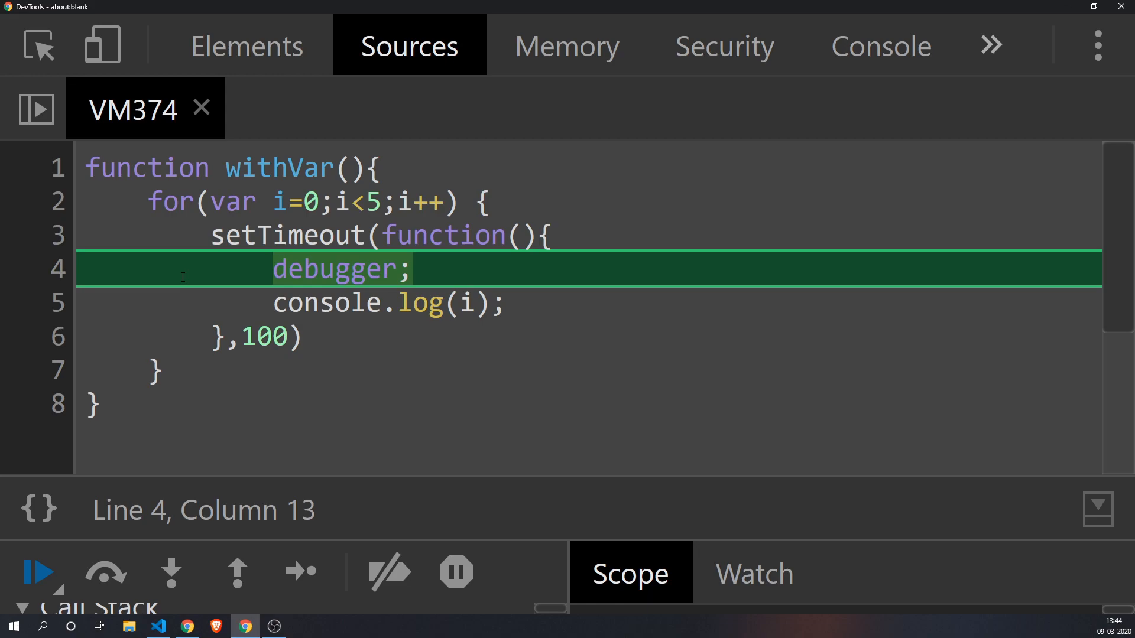
mouse_move(468, 303)
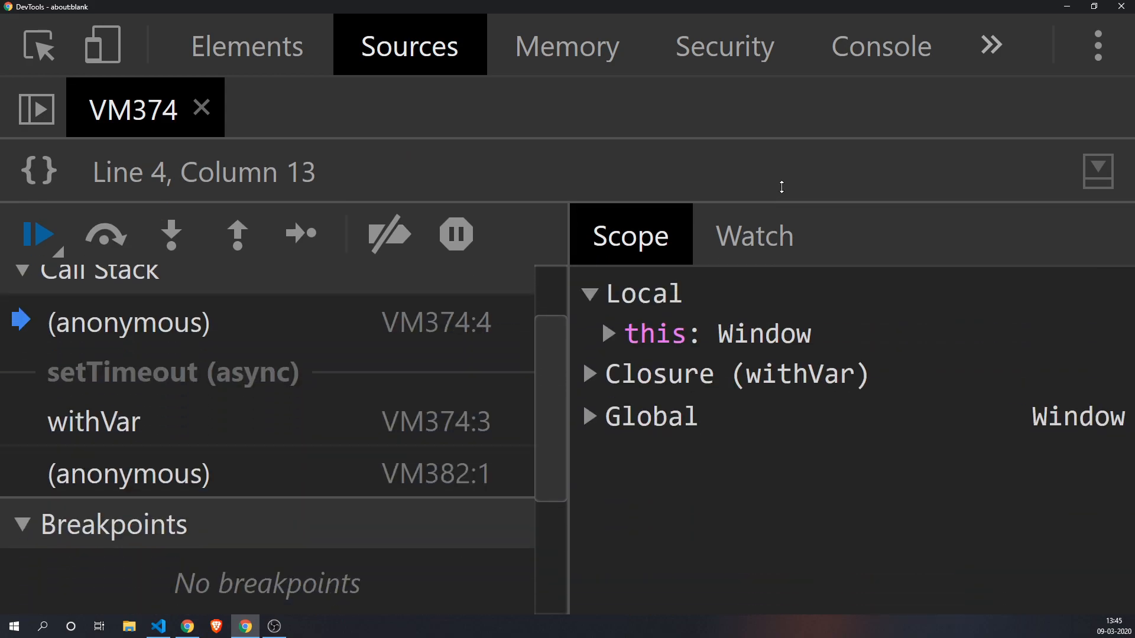
Expand Closure (withVar) in the Scope pane to show i: 5.
click(590, 373)
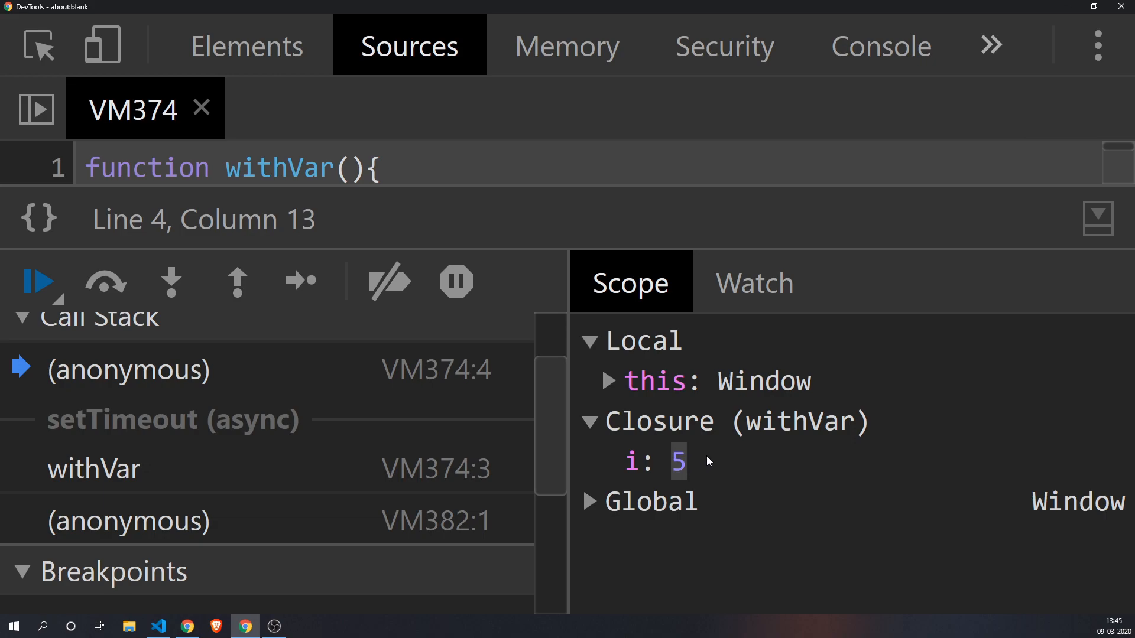
mouse_move(577, 195)
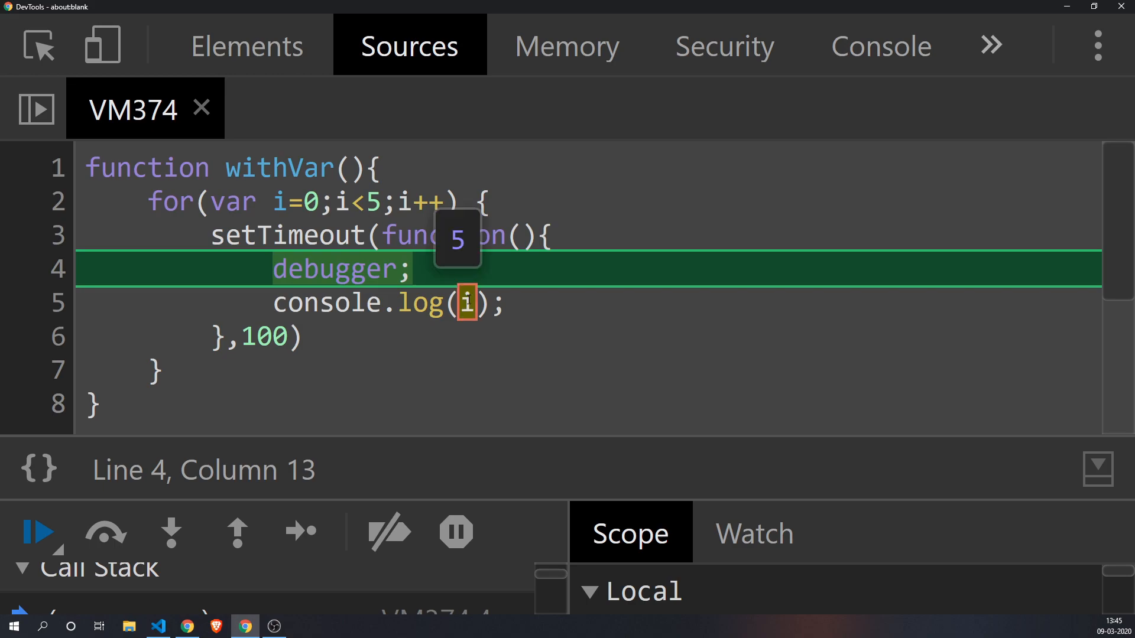
mouse_move(594, 355)
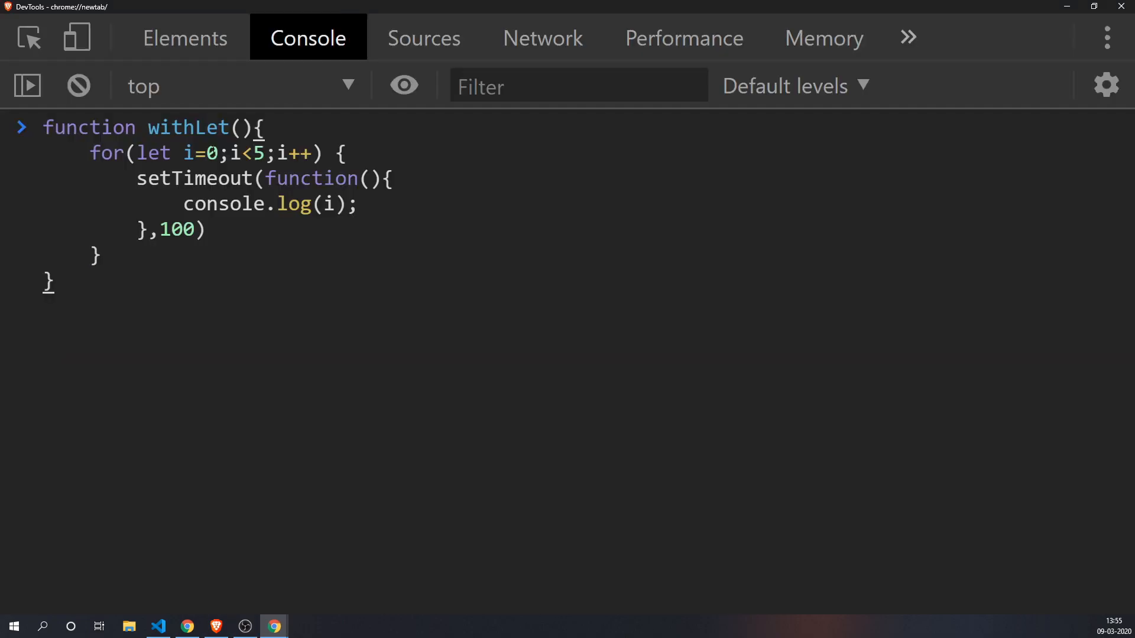
Define withLet in a new tab's console, run withLet(), and recall its definition.
key(Enter)
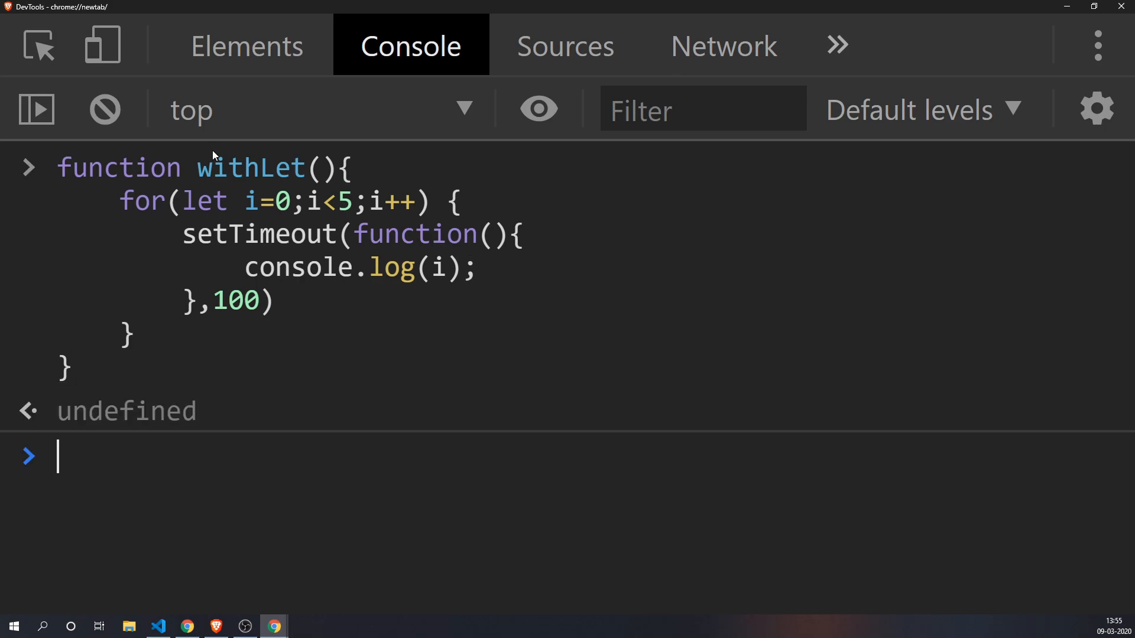
text(withLet())
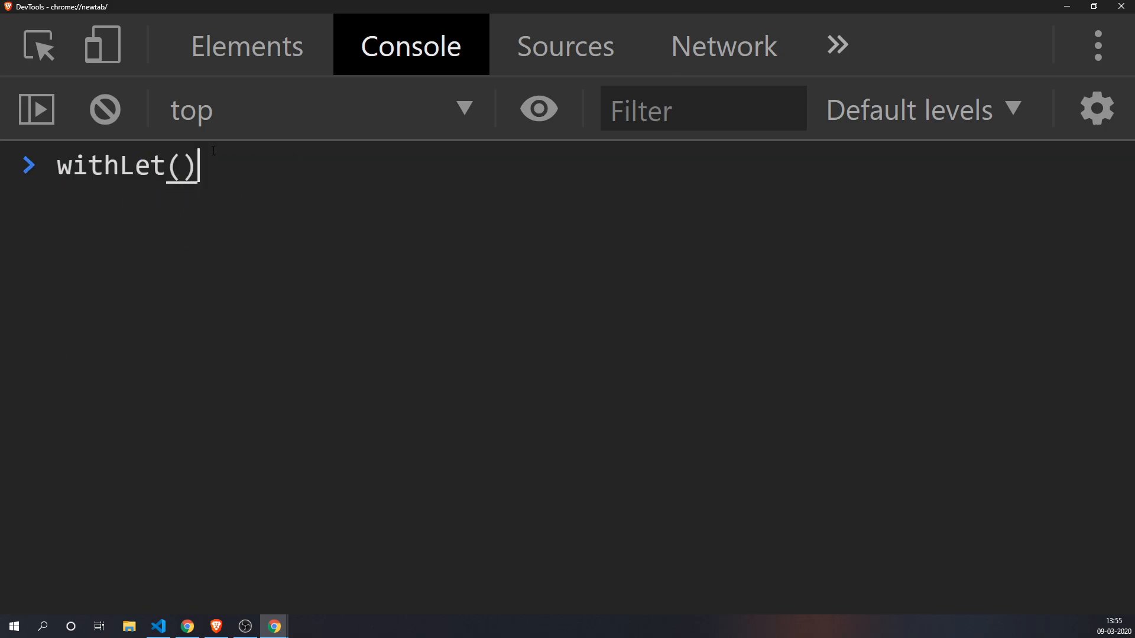
key(Enter)
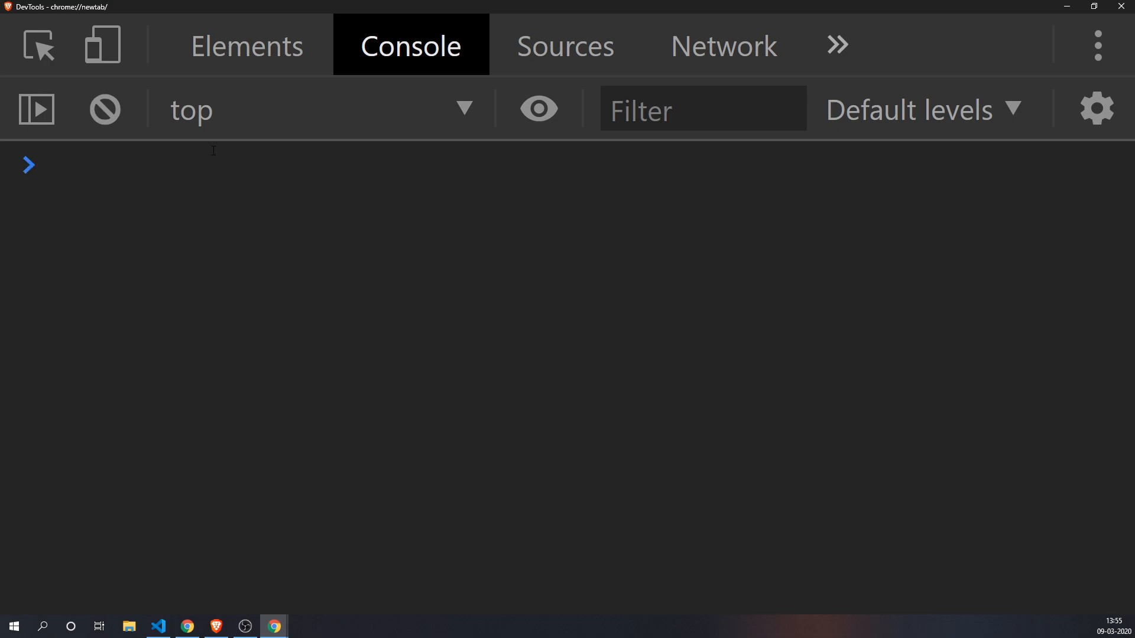
text(function withLet(){)
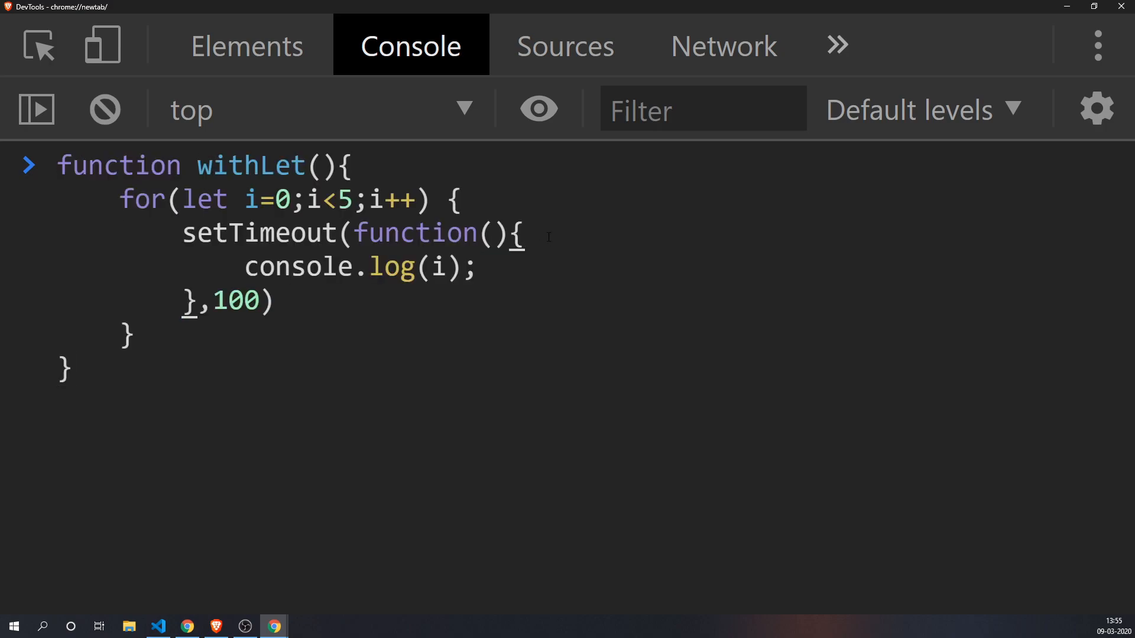
Insert debugger; above console.log(i) in withLet's callback via autocomplete.
text(deb)
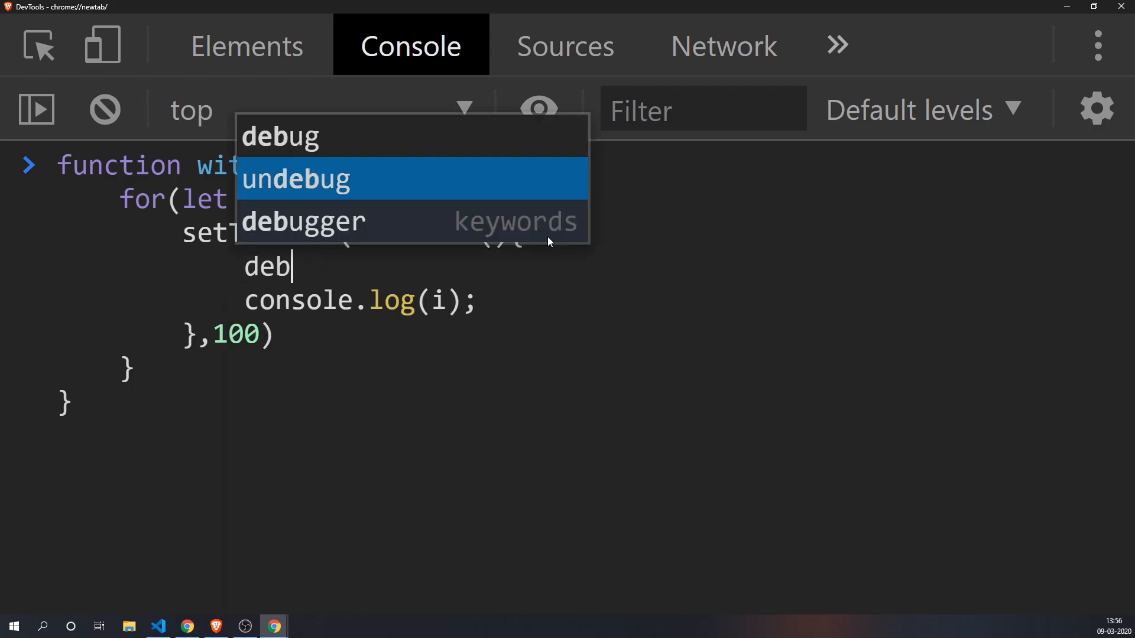
key(Enter)
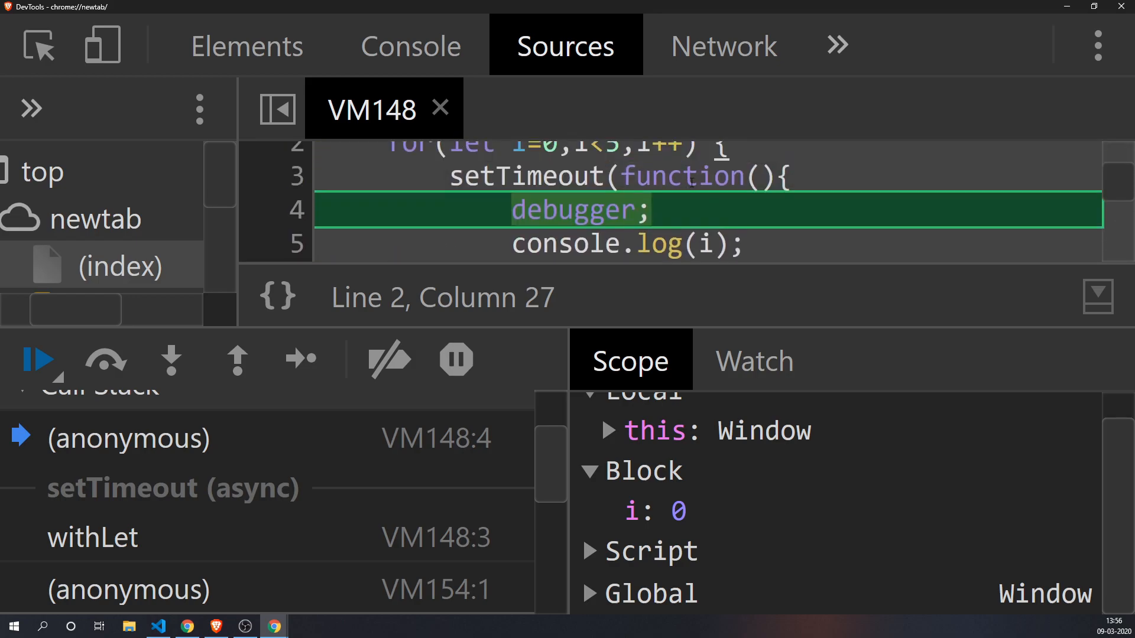
mouse_move(712, 242)
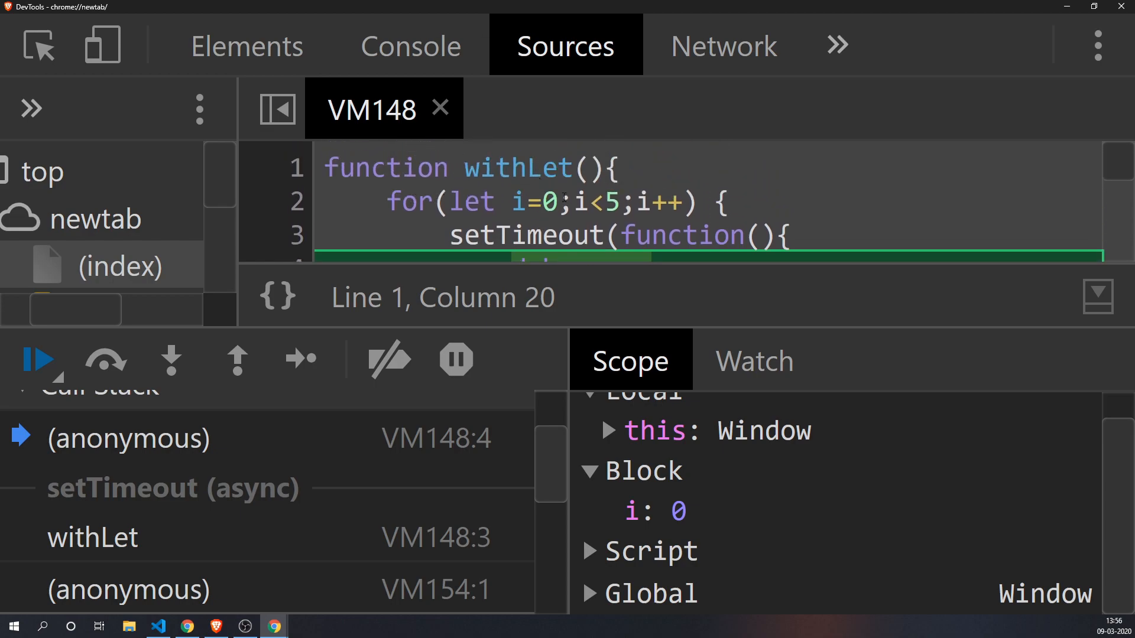
Note block-scoped i as 0, then view testvarlet.js comments in VS Code.
click(157, 627)
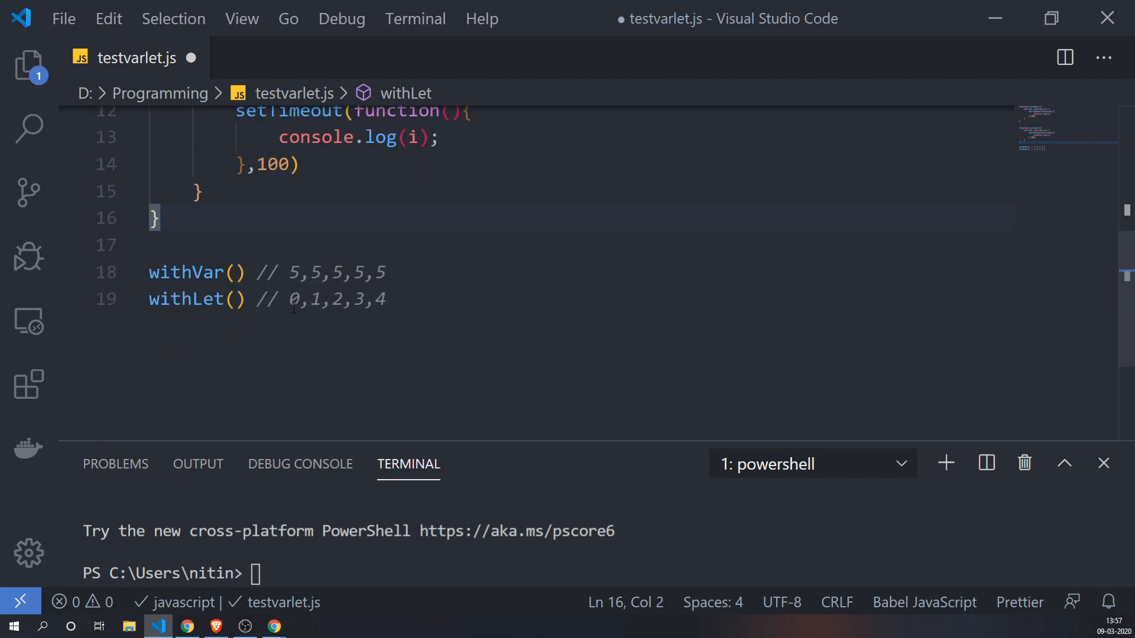
Replace withLet's for loop with console.log(i) above a block declaring let i = 1.
click(323, 299)
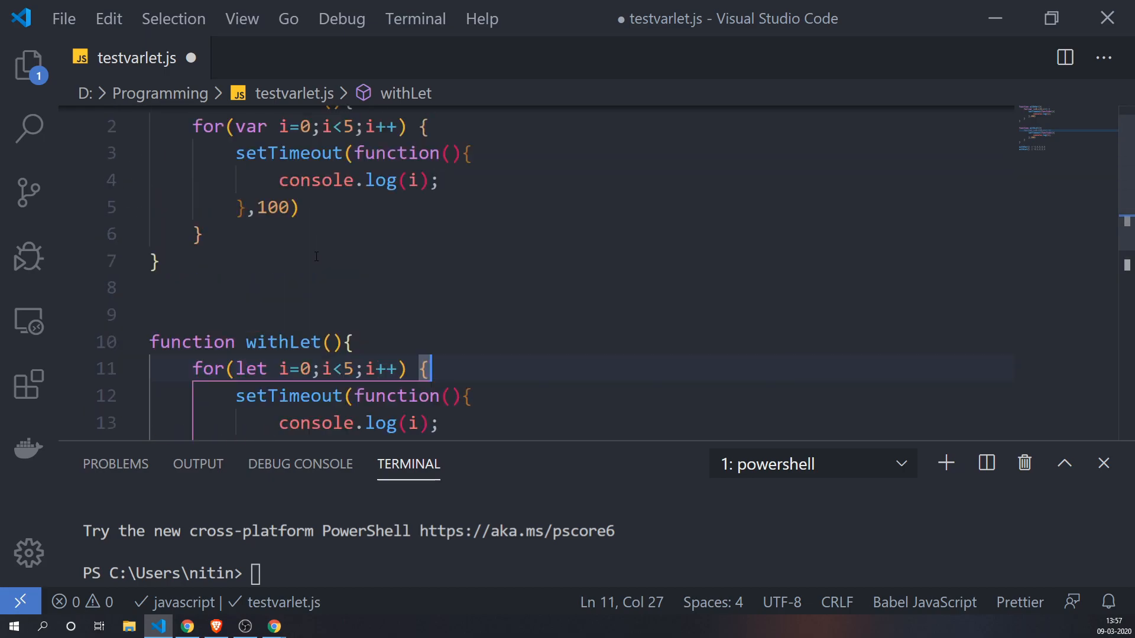
scroll(down, 3)
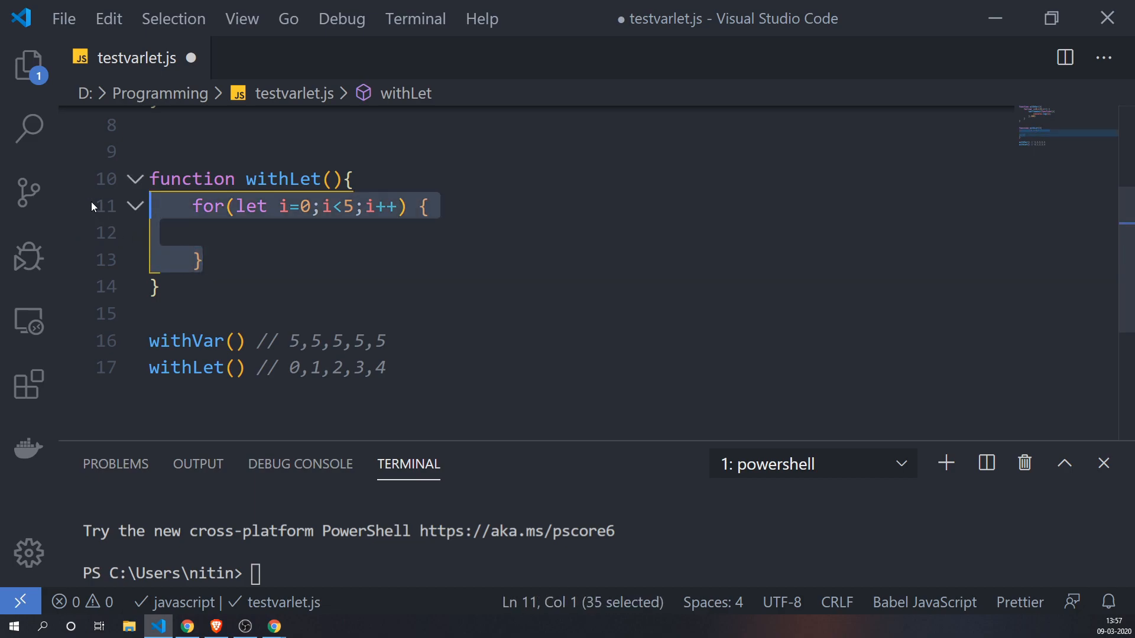
key(Delete)
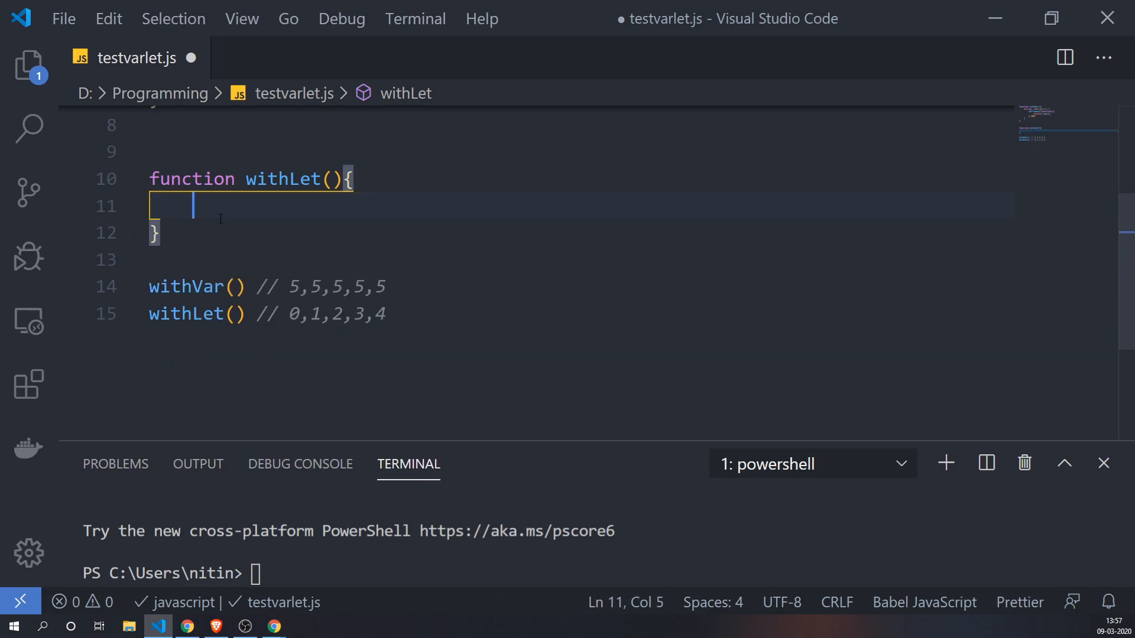
text({)
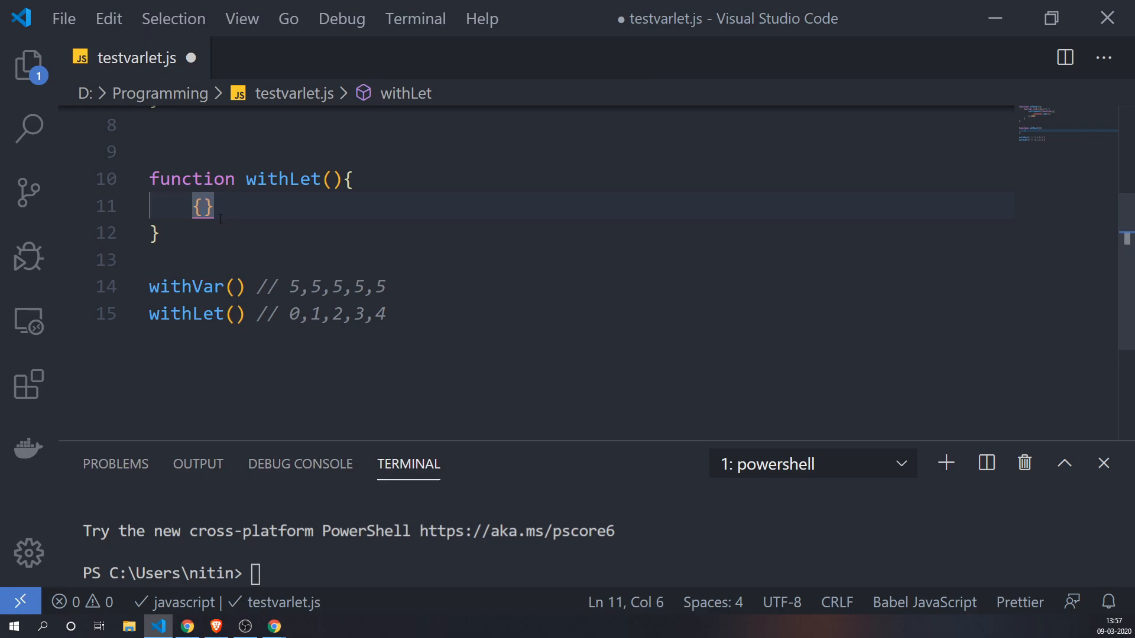
key(Enter)
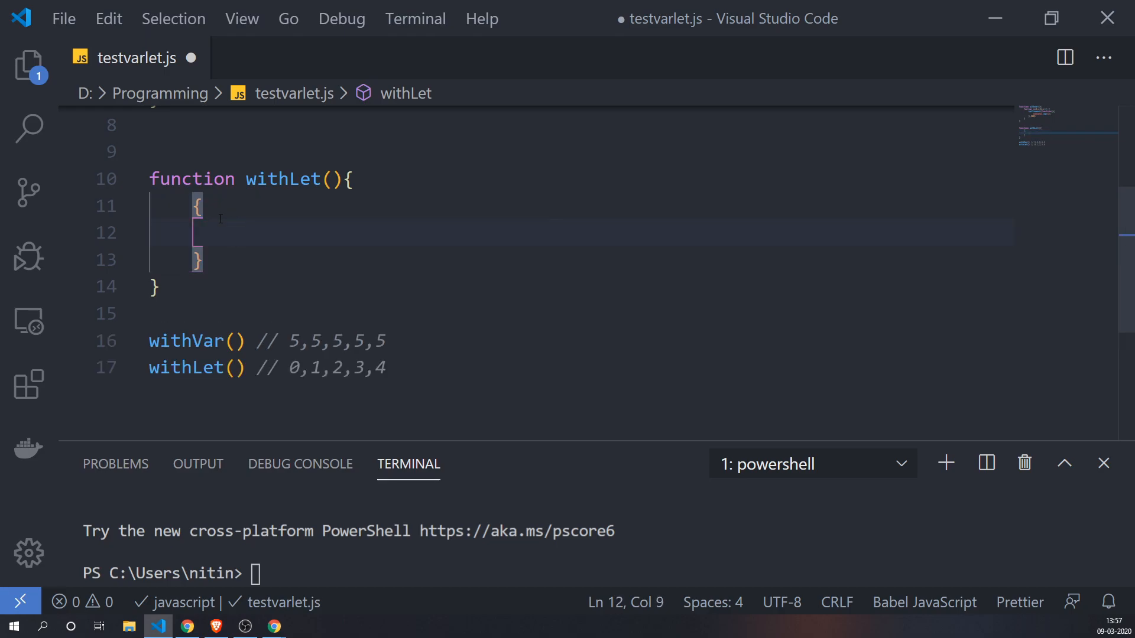
text(let i =)
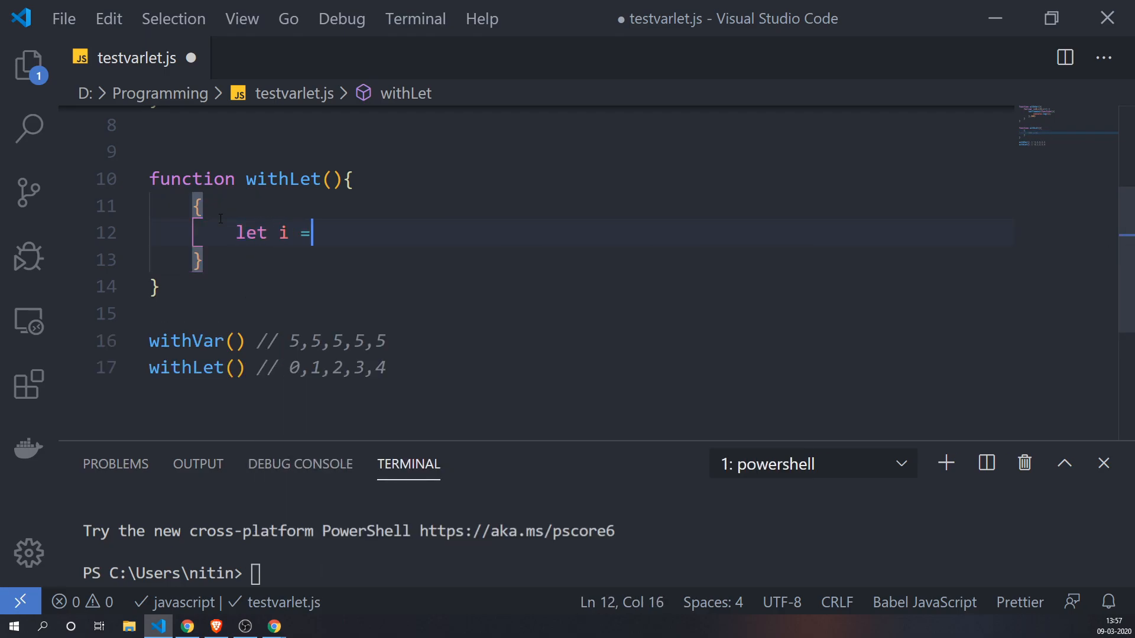
text(1;)
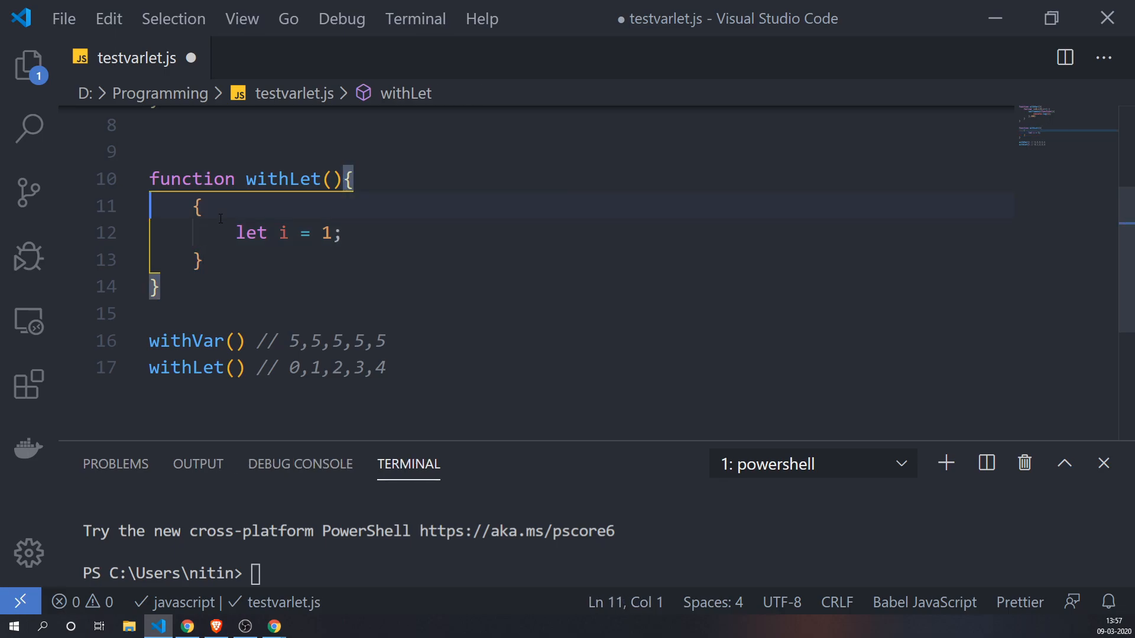
text(c)
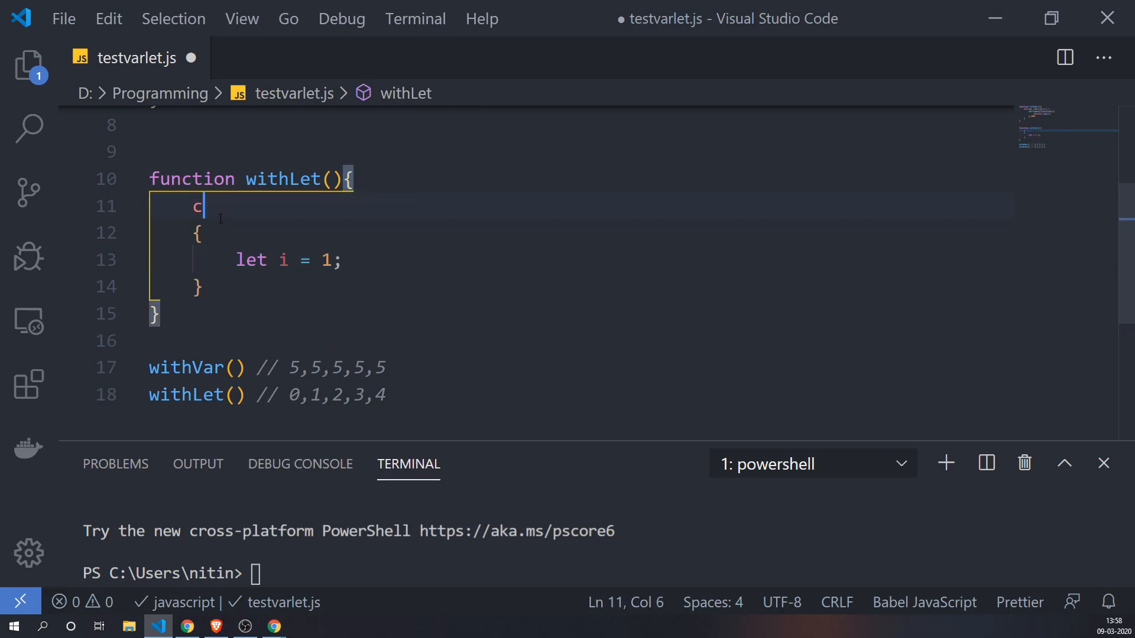
text(onsole.log()
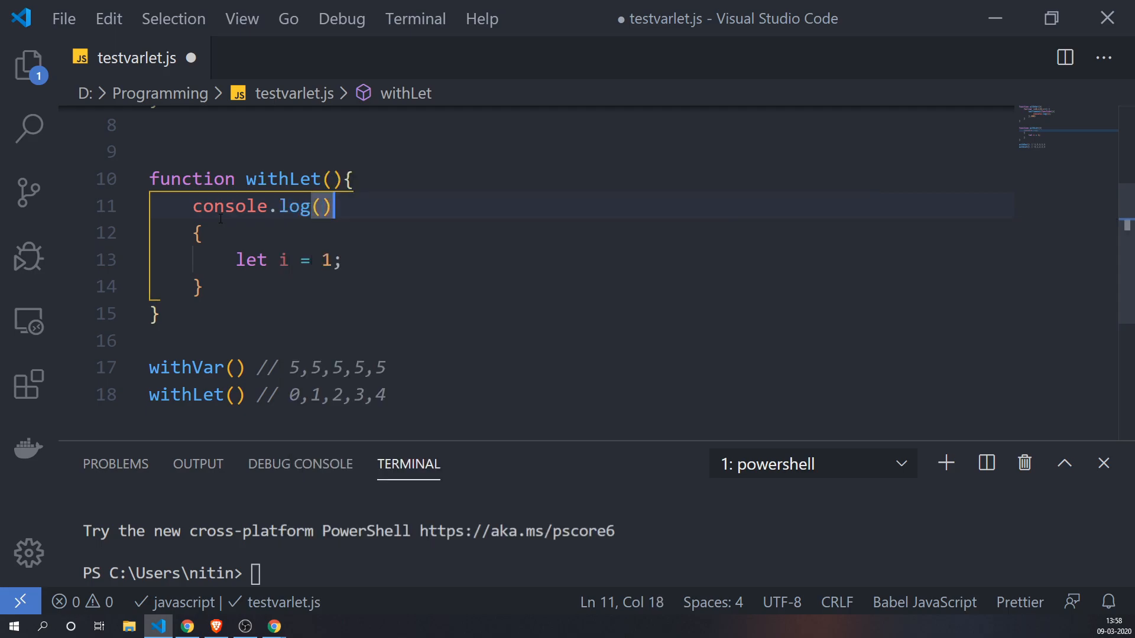
text(i)
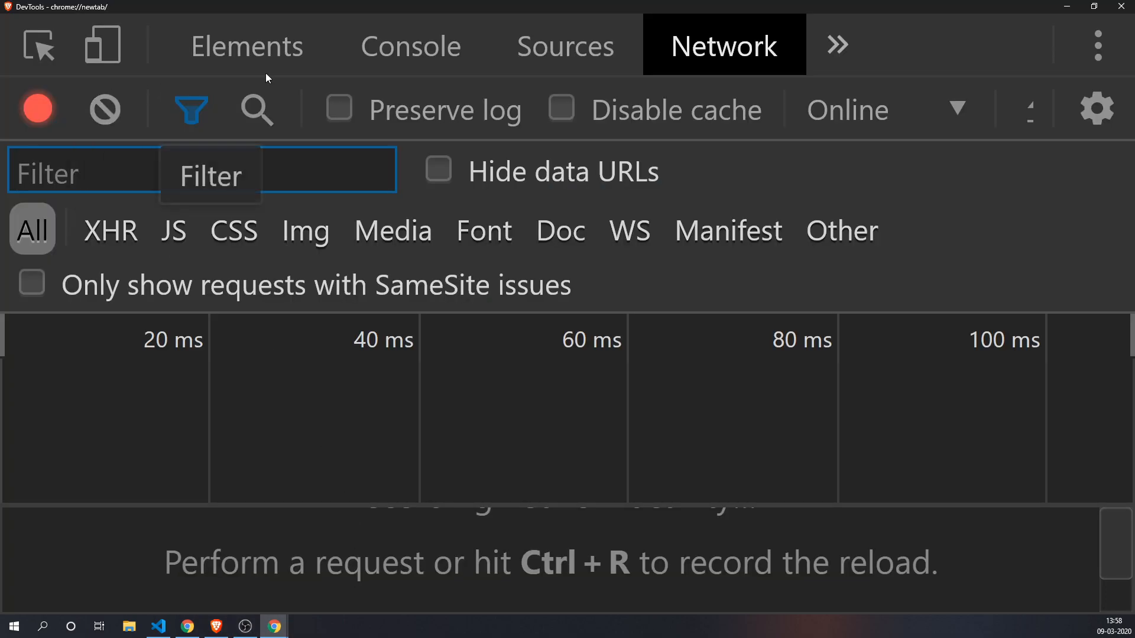
Run the new withLet, getting ReferenceError: i is not defined, then clear the console.
click(410, 46)
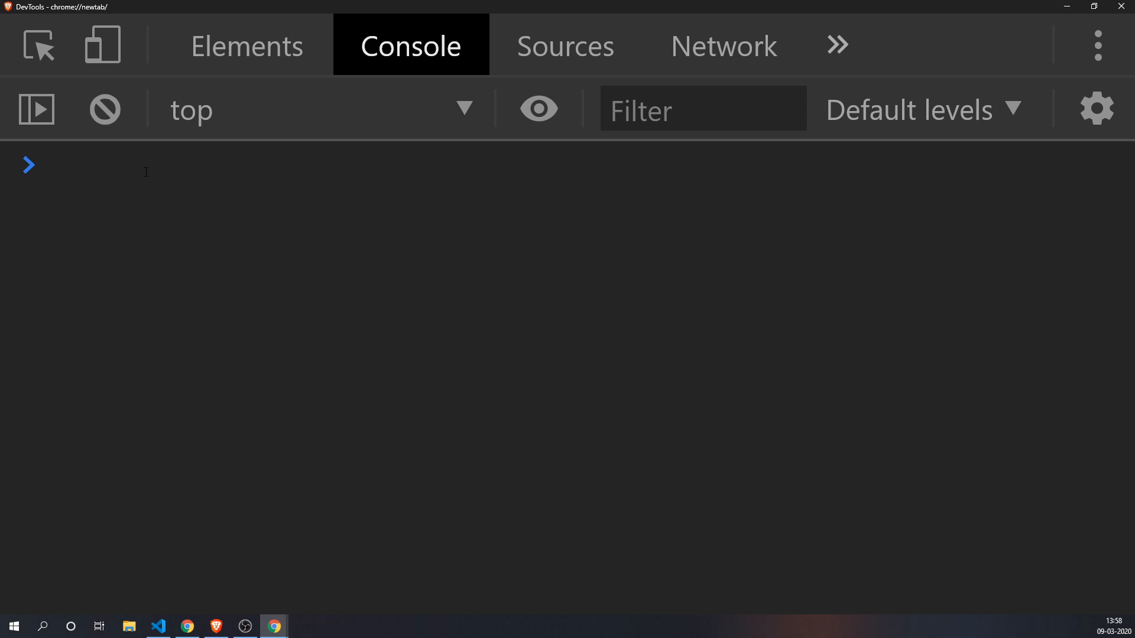
text(function withLet(){)
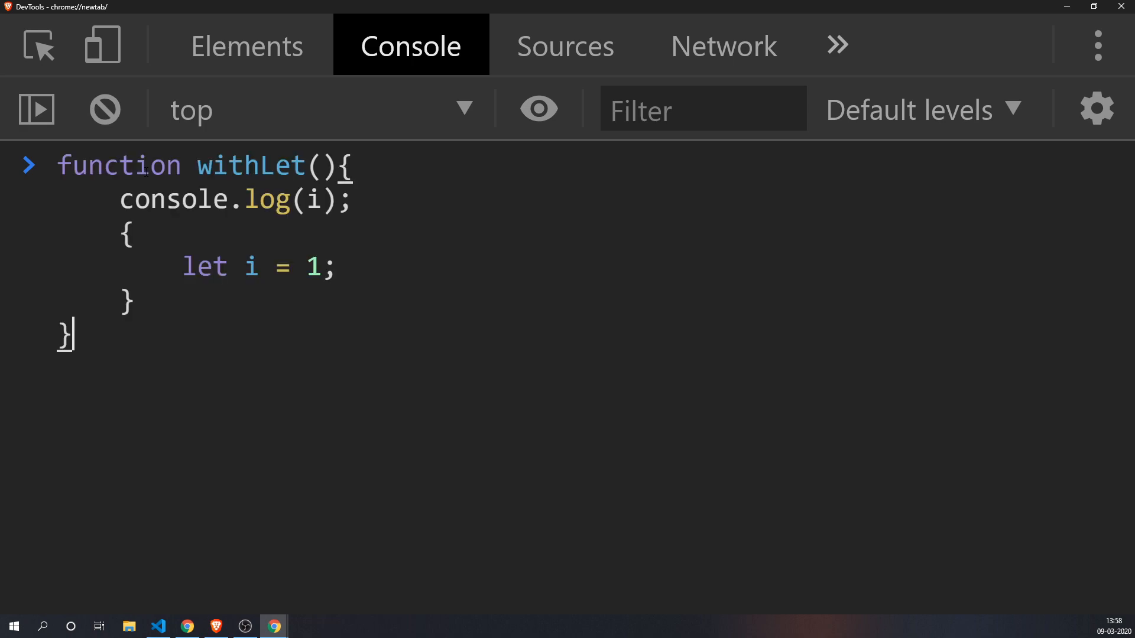
key(Enter)
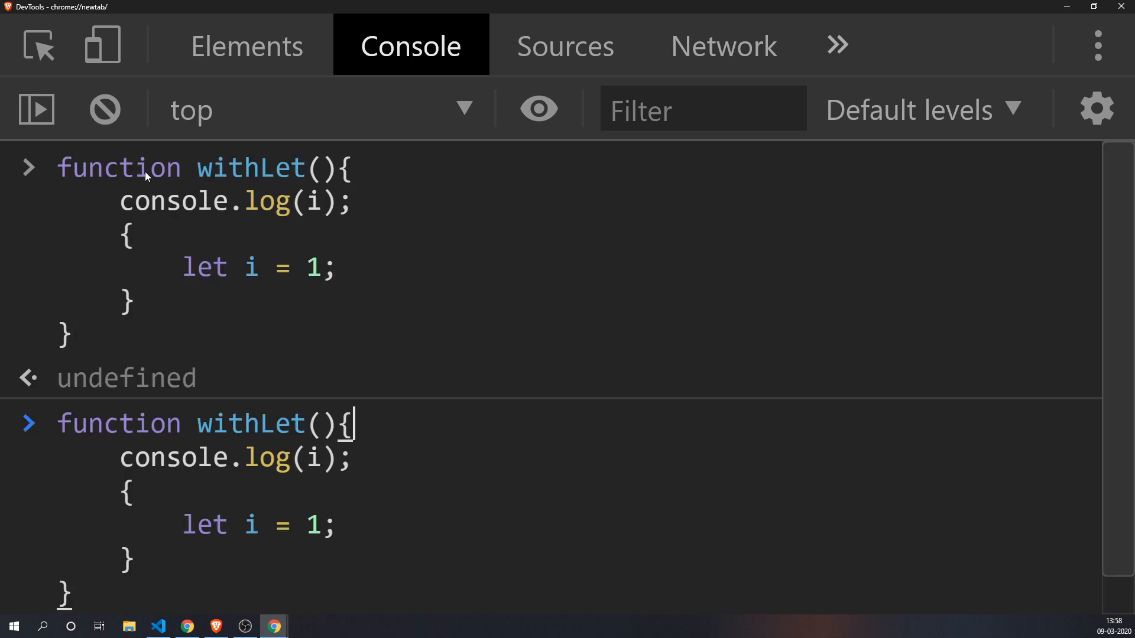
text(withLet())
key(Enter)
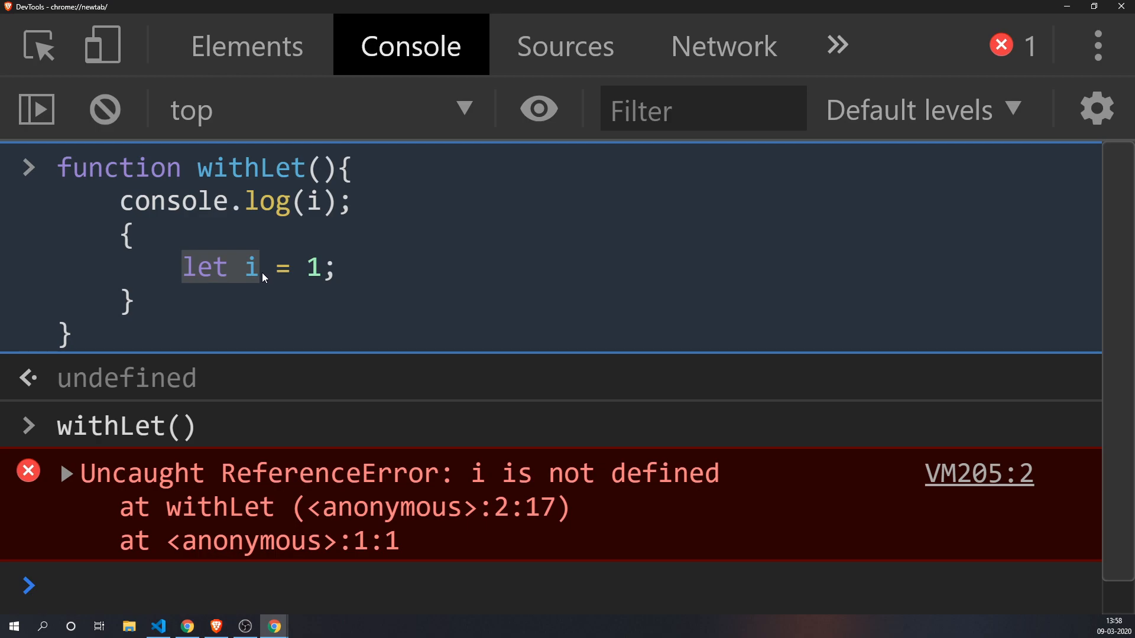
click(256, 312)
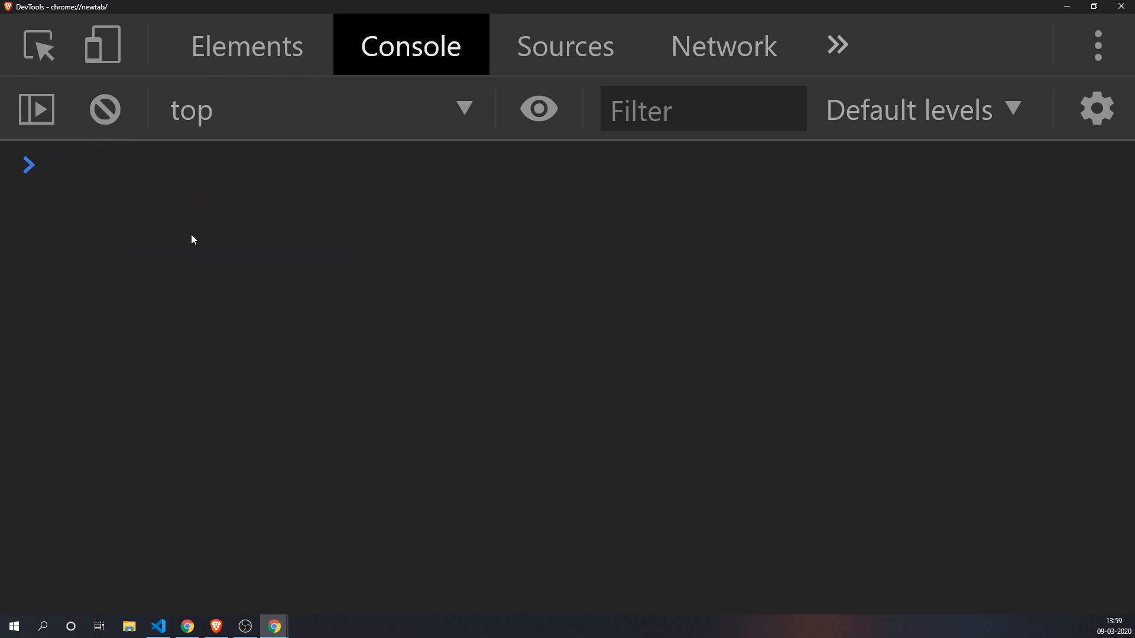
Run the var-based withVar, which logs undefined, then clear the console.
text(withLet())
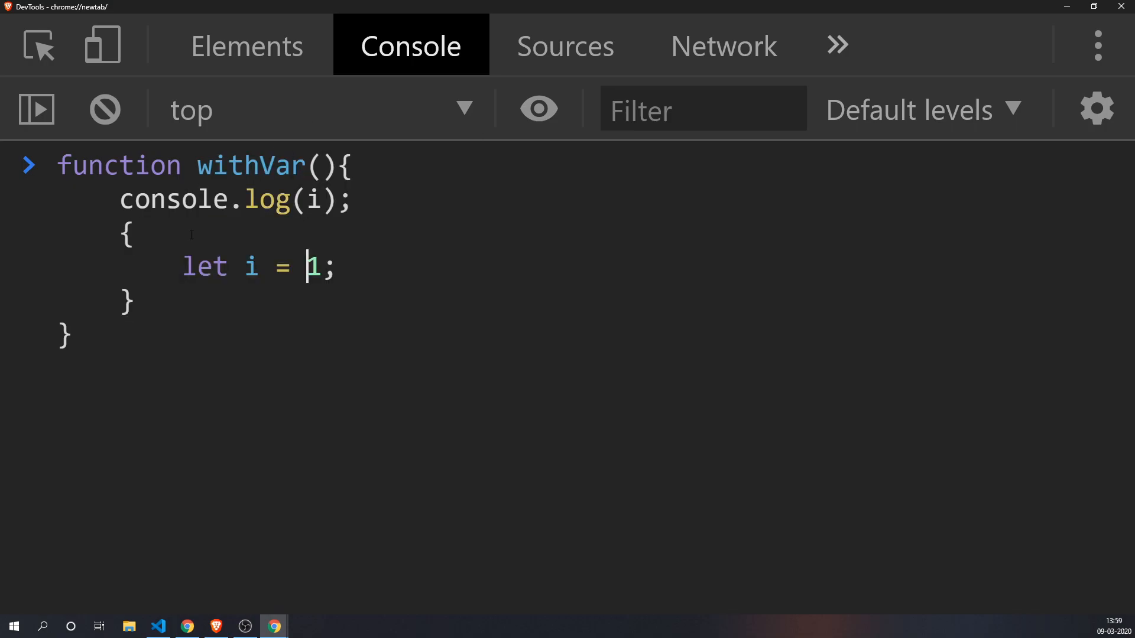
text(v)
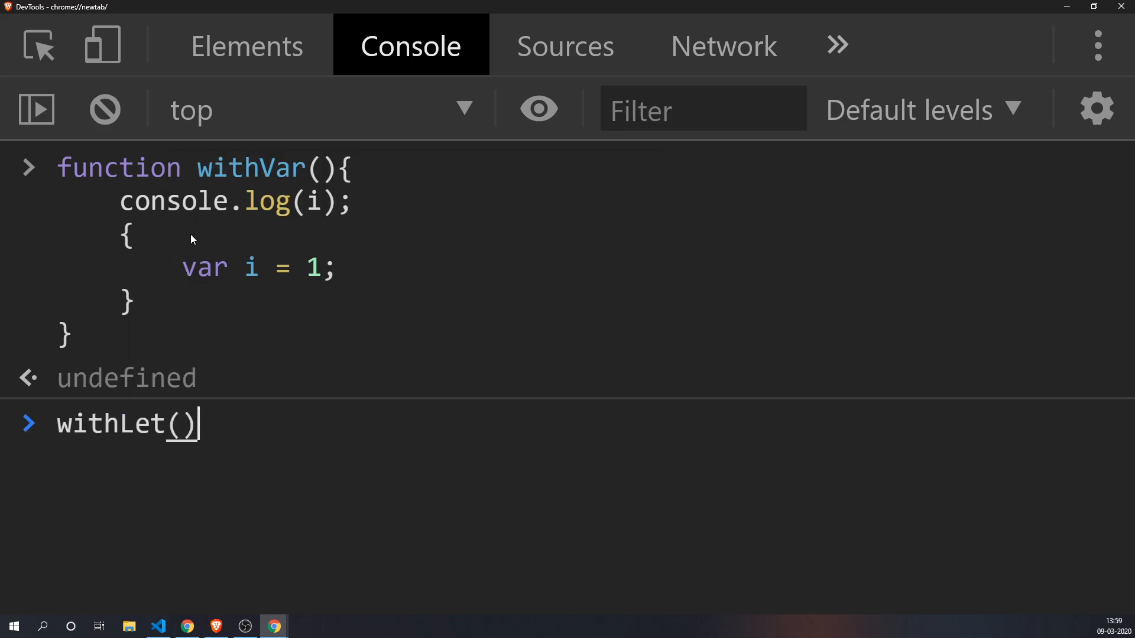
key(Enter)
text(withVar())
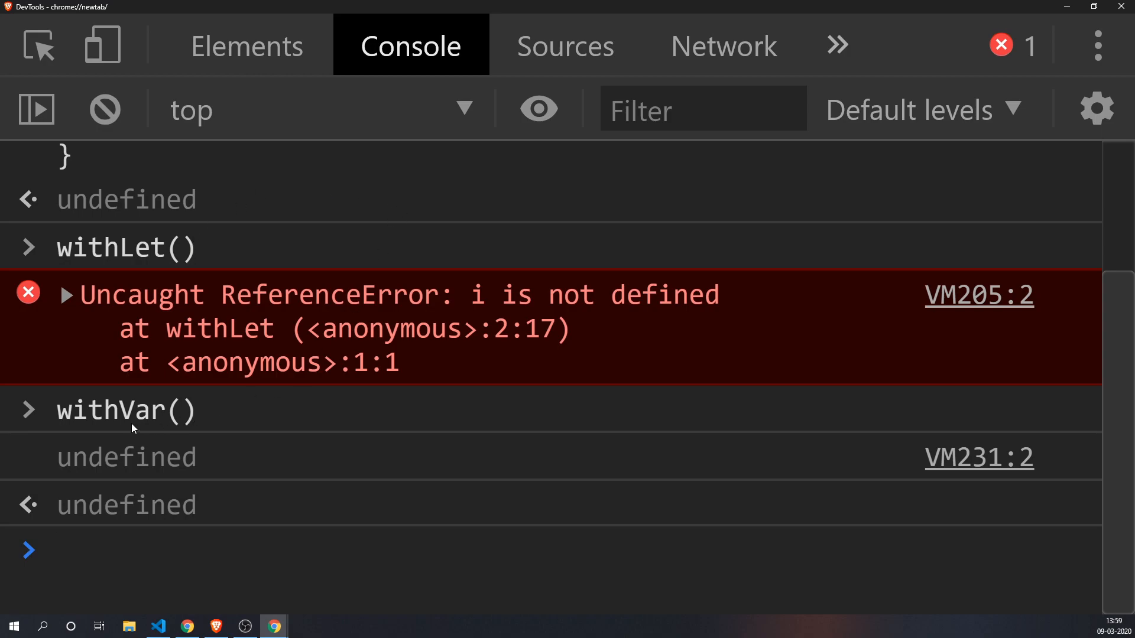
mouse_move(326, 436)
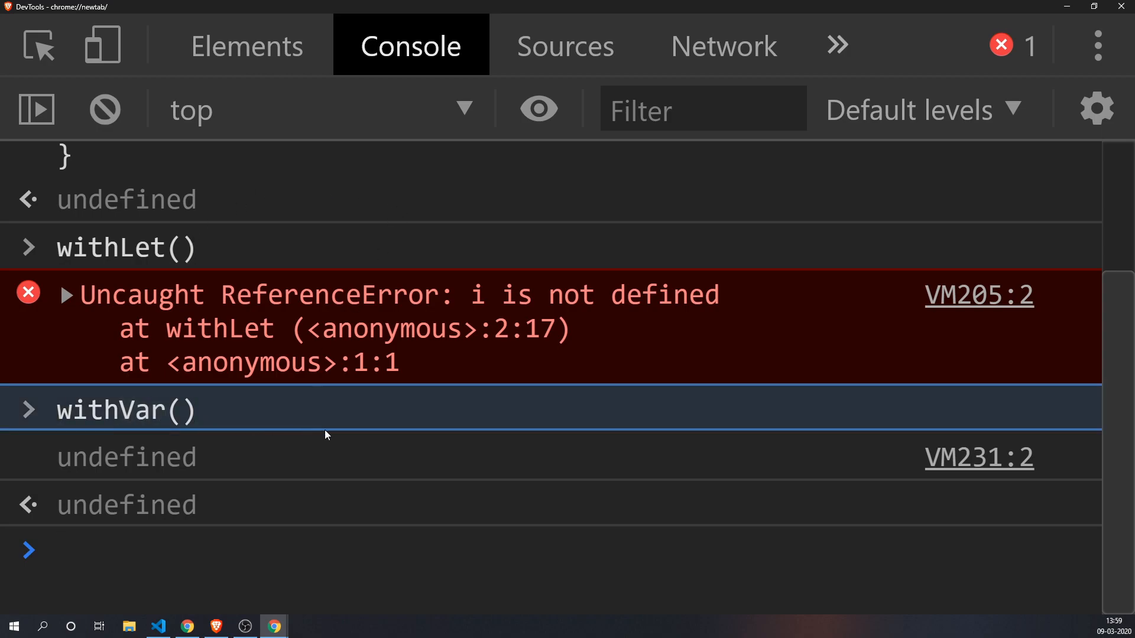
mouse_move(105, 110)
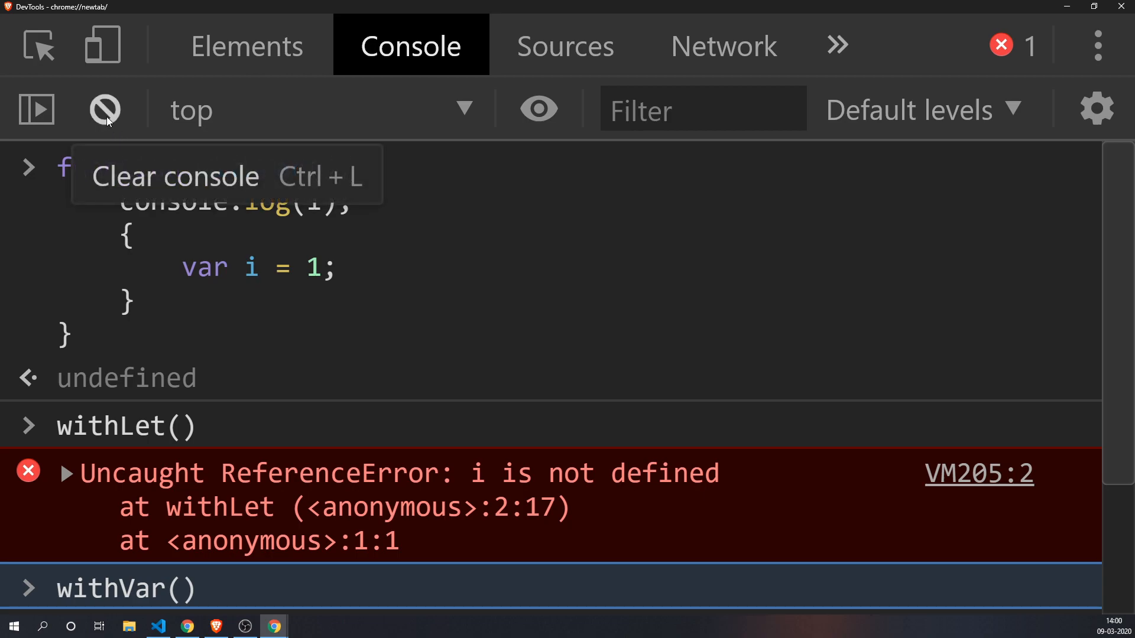
click(105, 108)
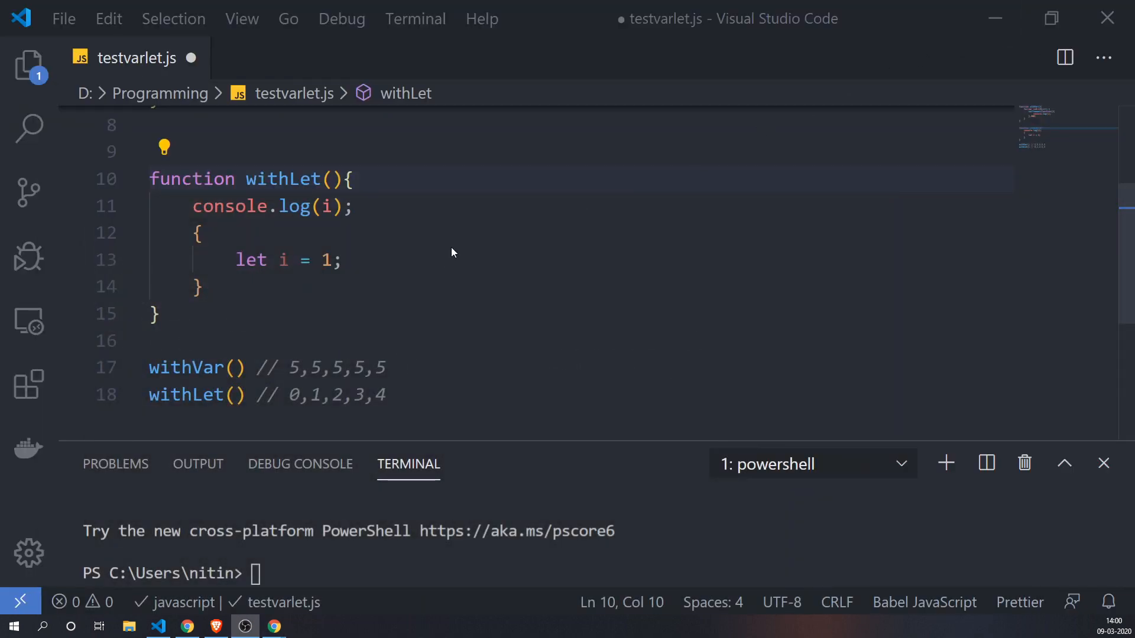
mouse_move(438, 217)
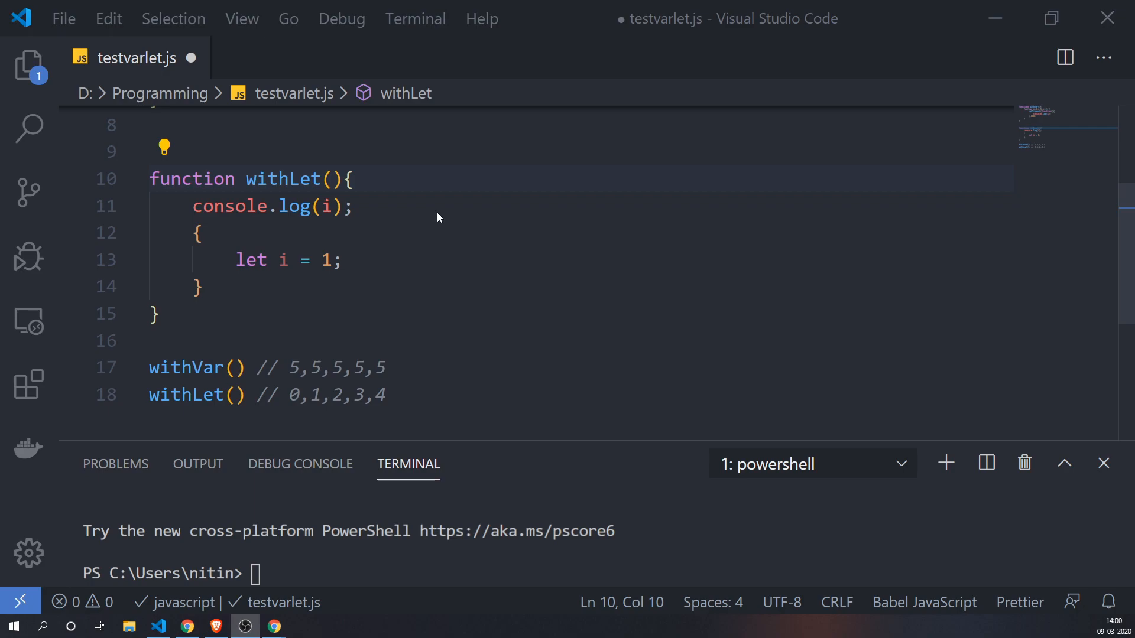